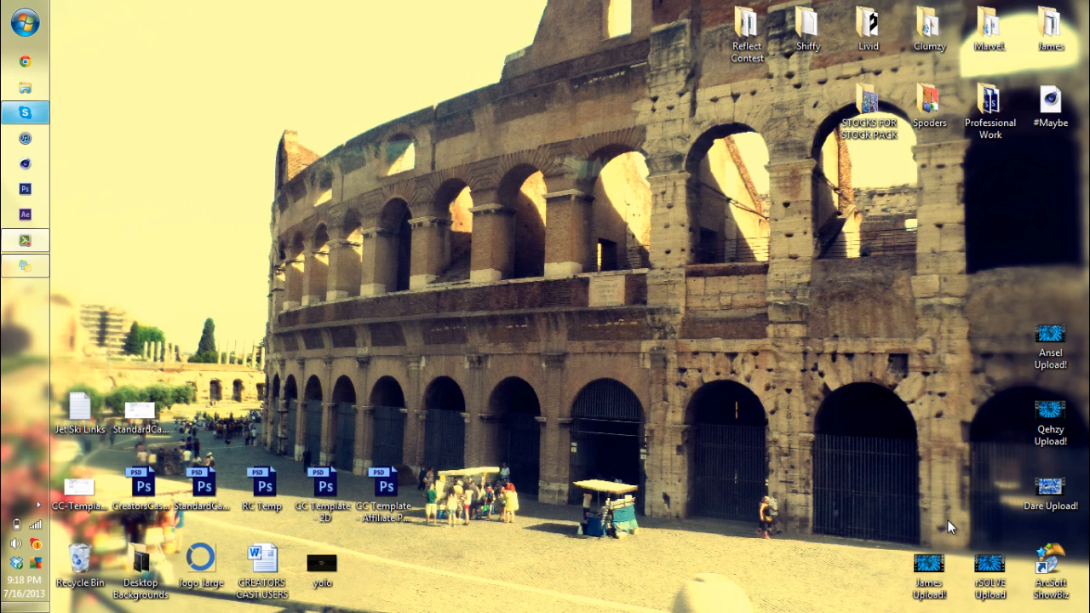
mouse_move(443, 49)
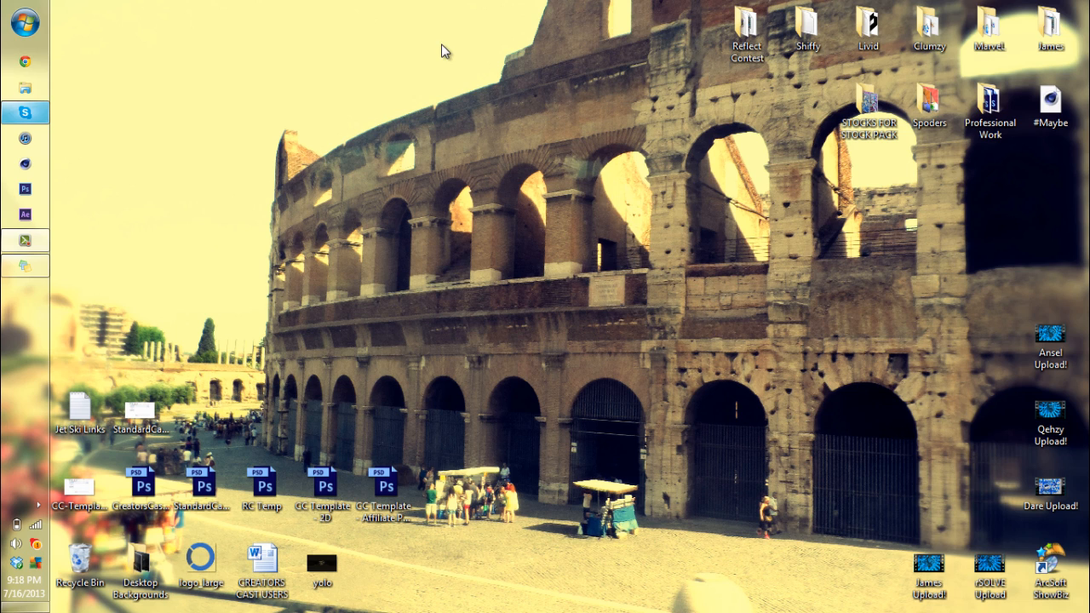
mouse_move(453, 5)
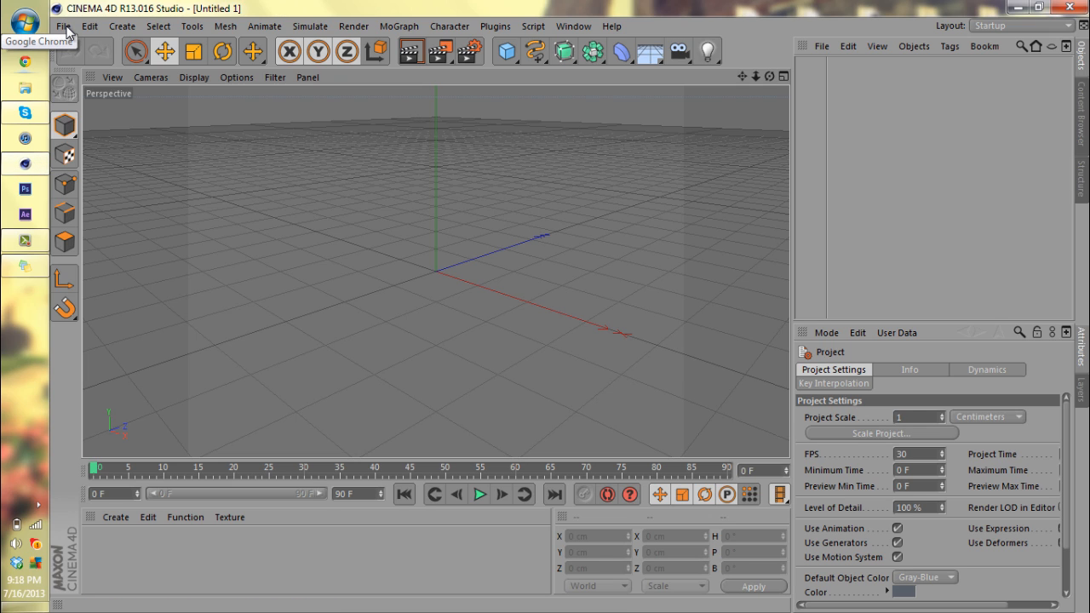
Add a Cube primitive to the scene after browsing the menus
click(65, 26)
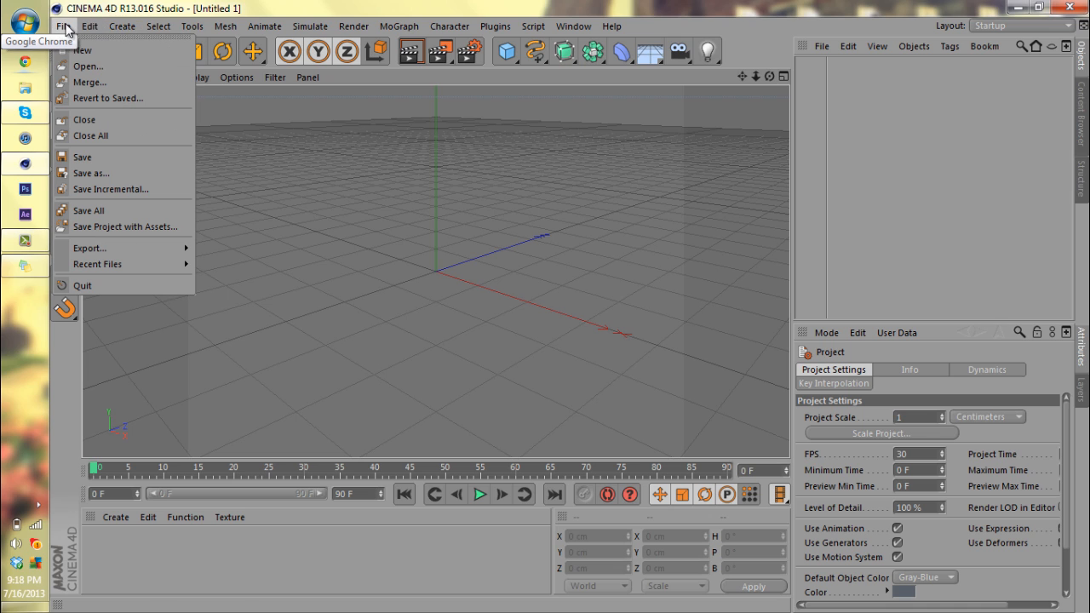
mouse_move(89, 66)
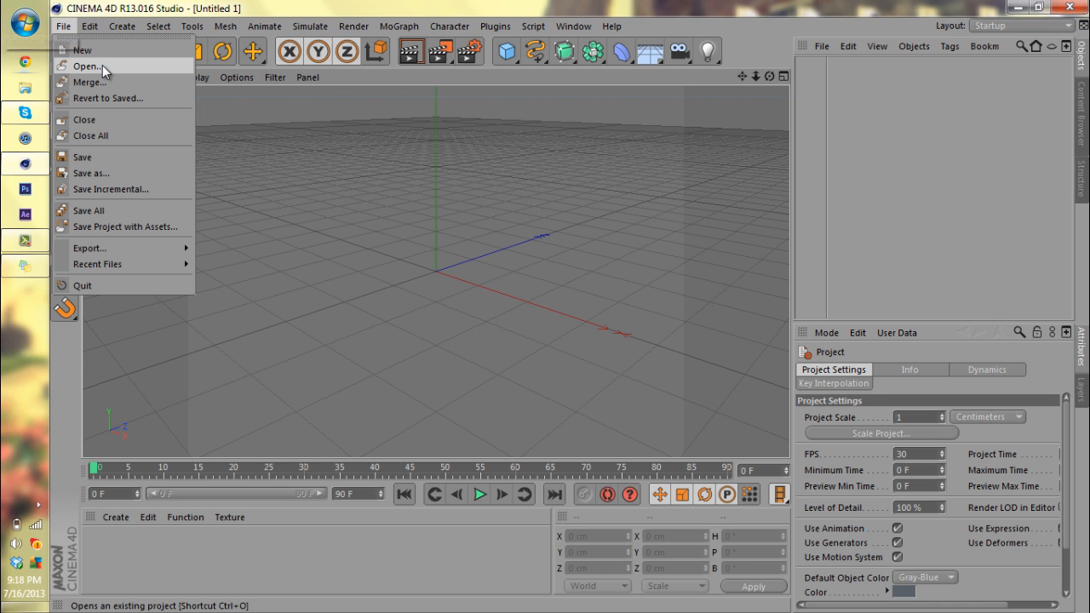
click(156, 26)
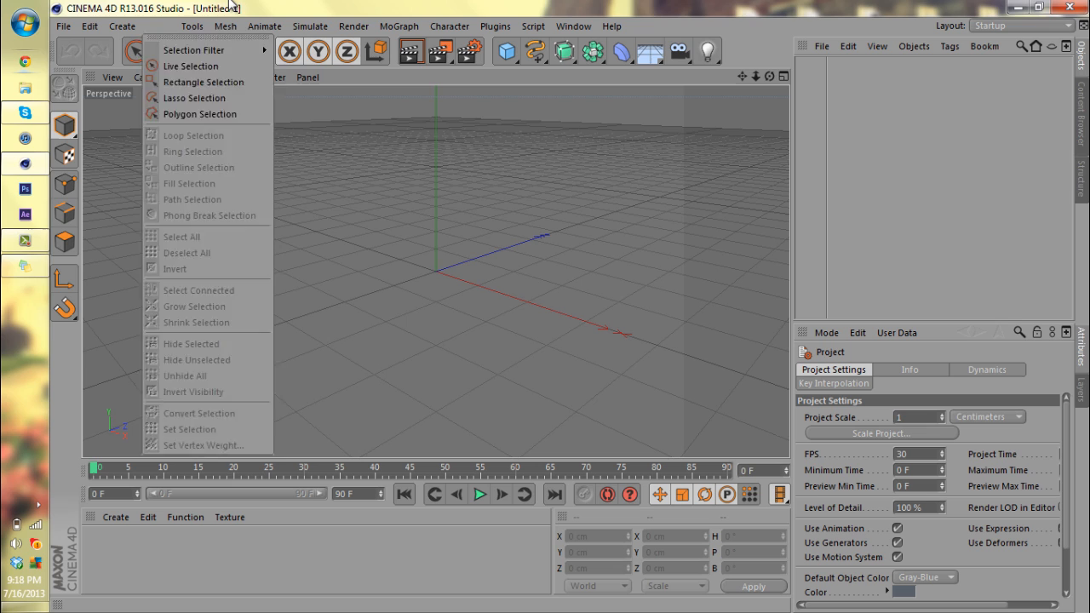
click(508, 51)
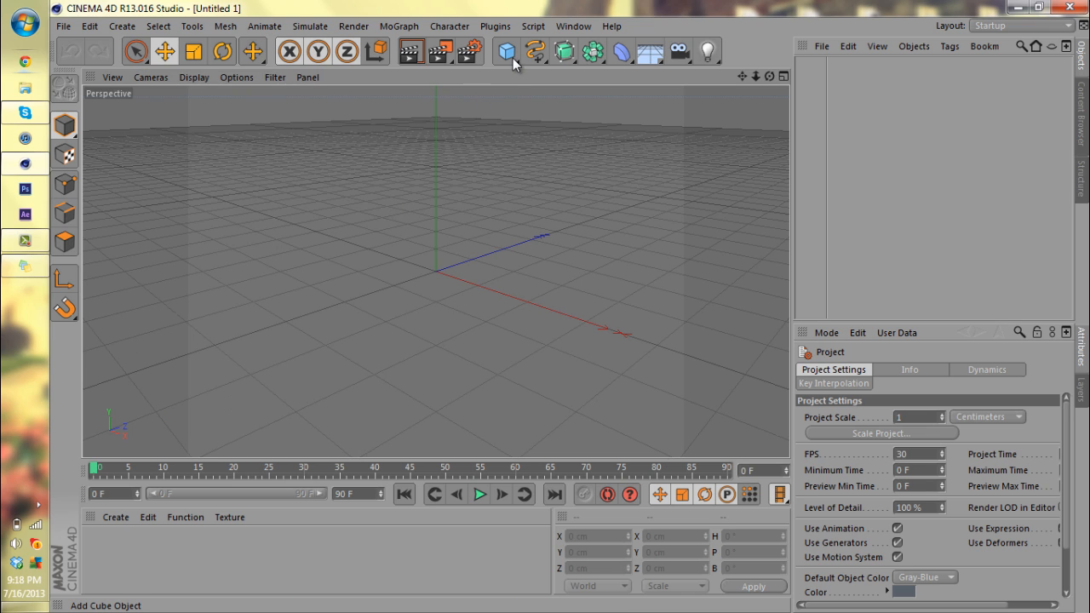
click(506, 51)
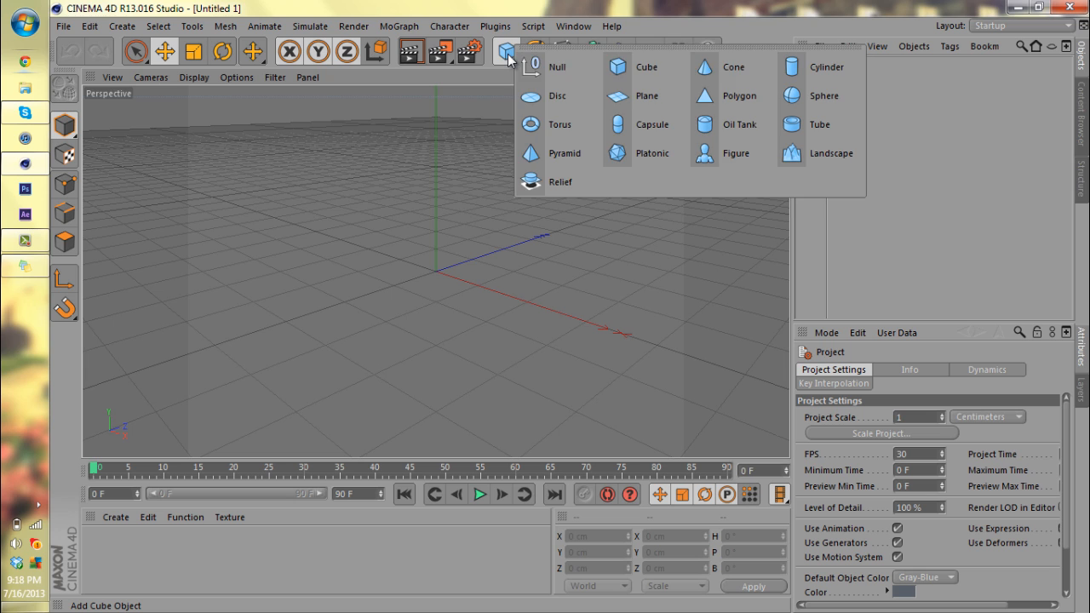
click(647, 67)
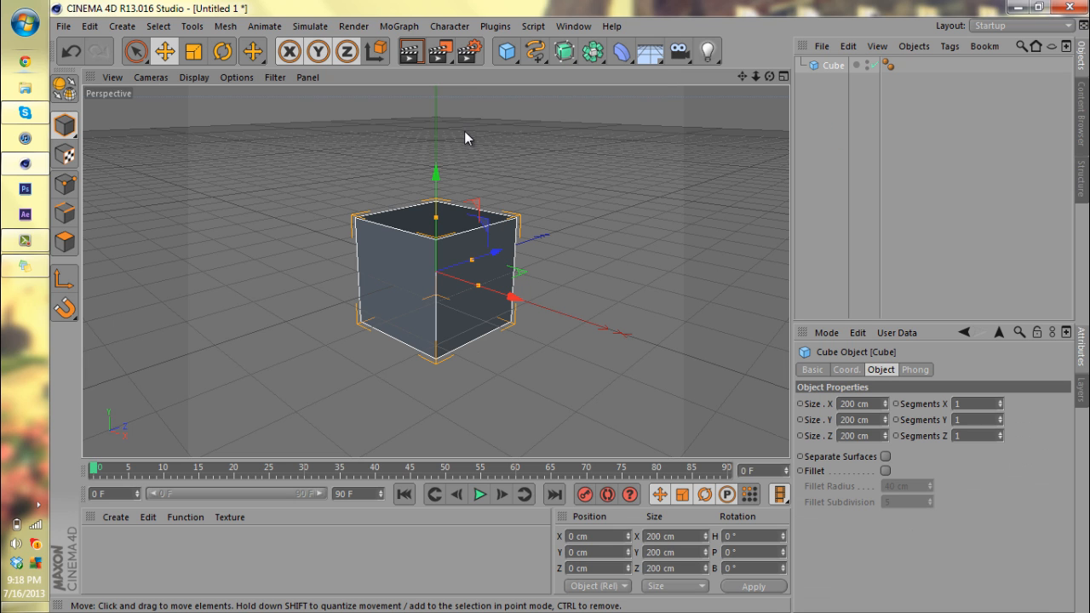
mouse_move(116, 528)
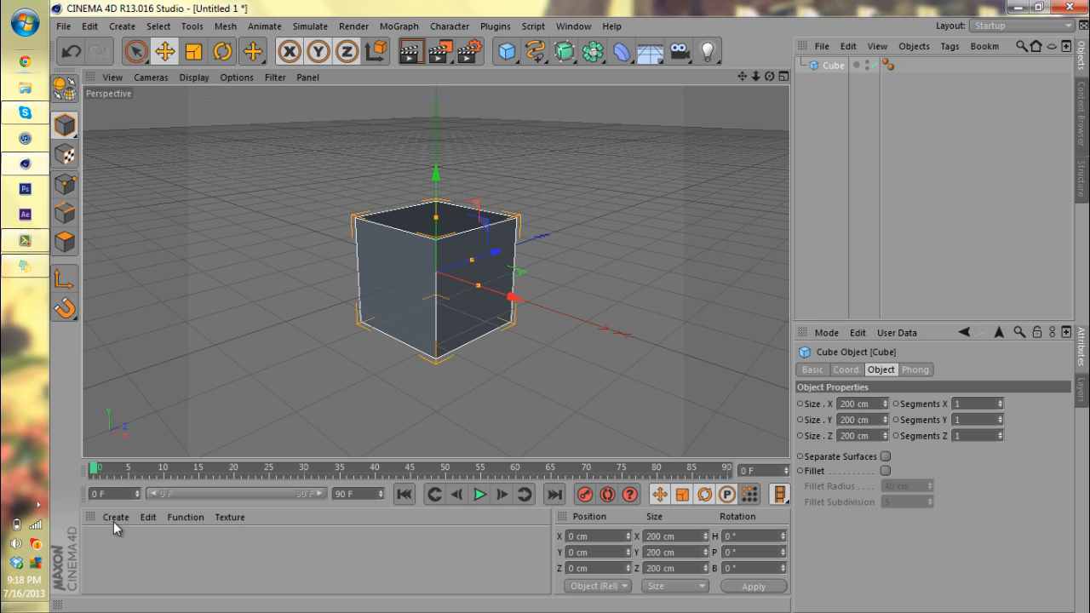
Create a new material coloured pure red (R255 G0 B0) and apply it to the cube
click(115, 518)
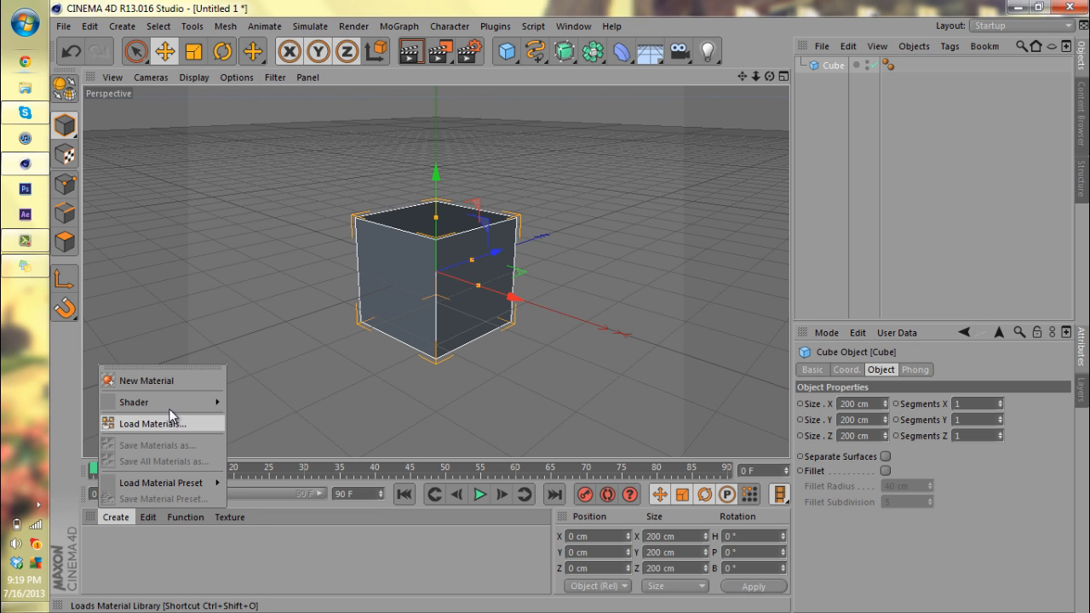
click(146, 381)
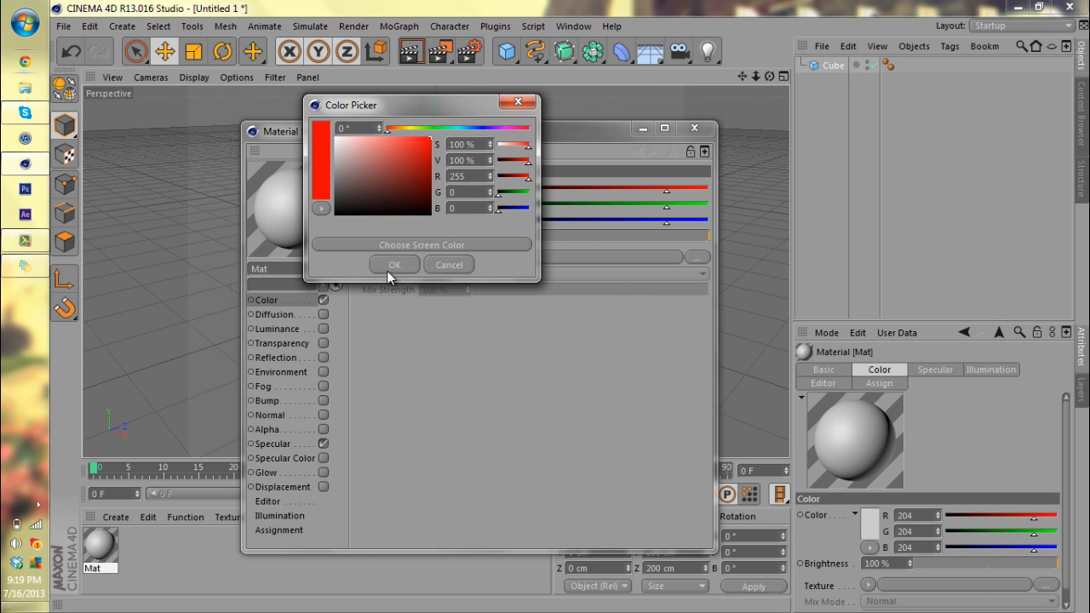
click(394, 265)
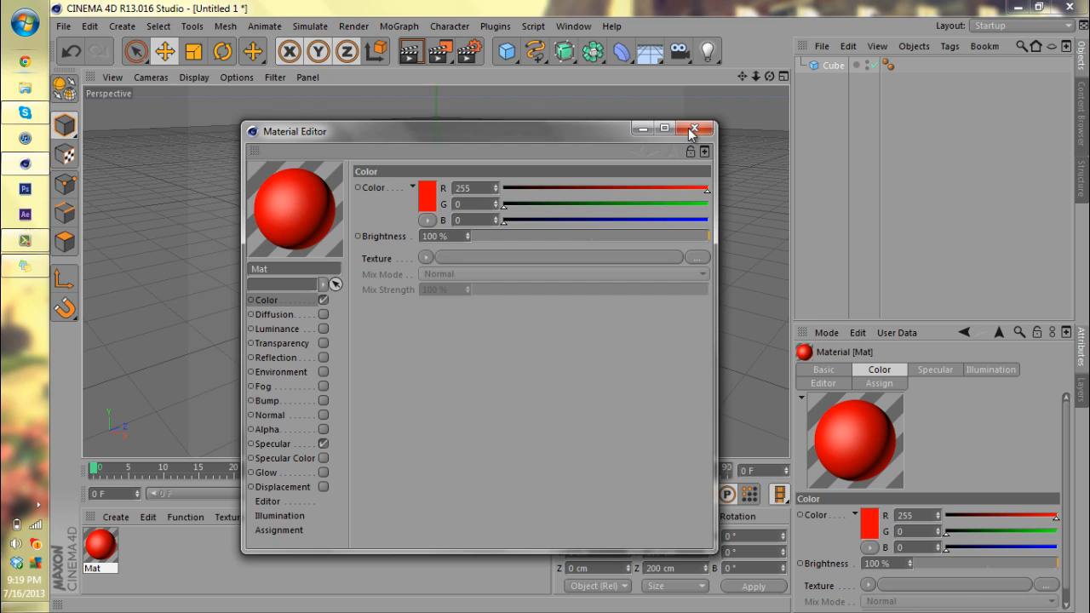
click(695, 129)
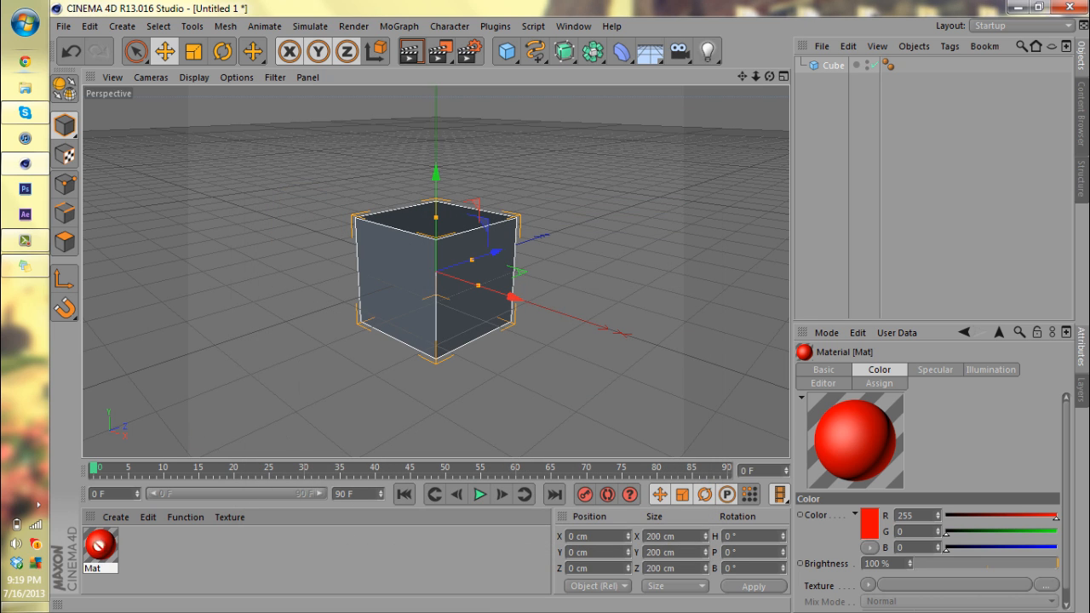
drag(99, 545, 434, 281)
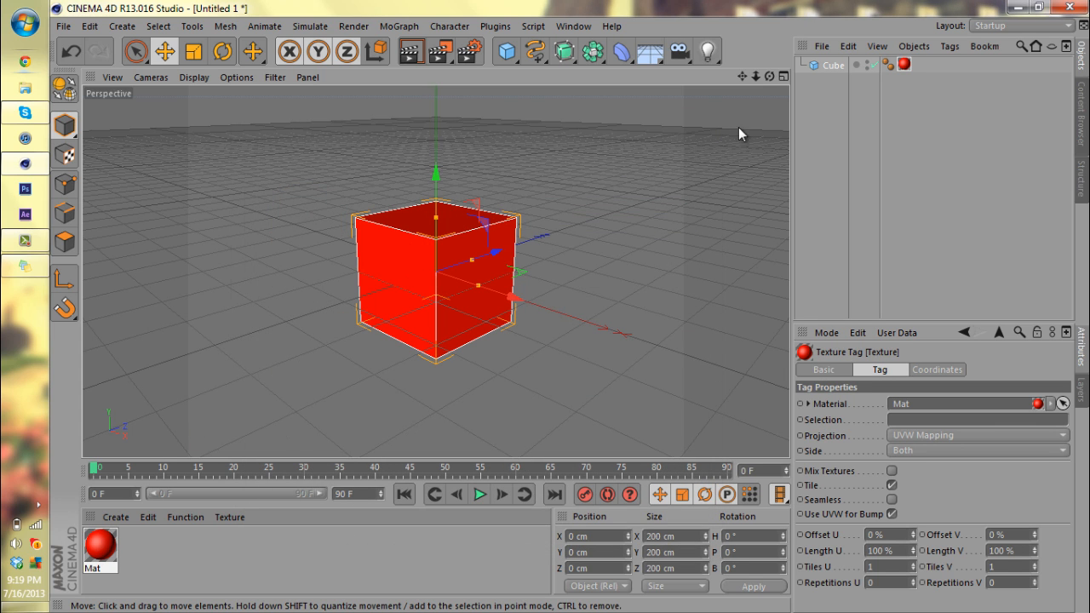
mouse_move(507, 126)
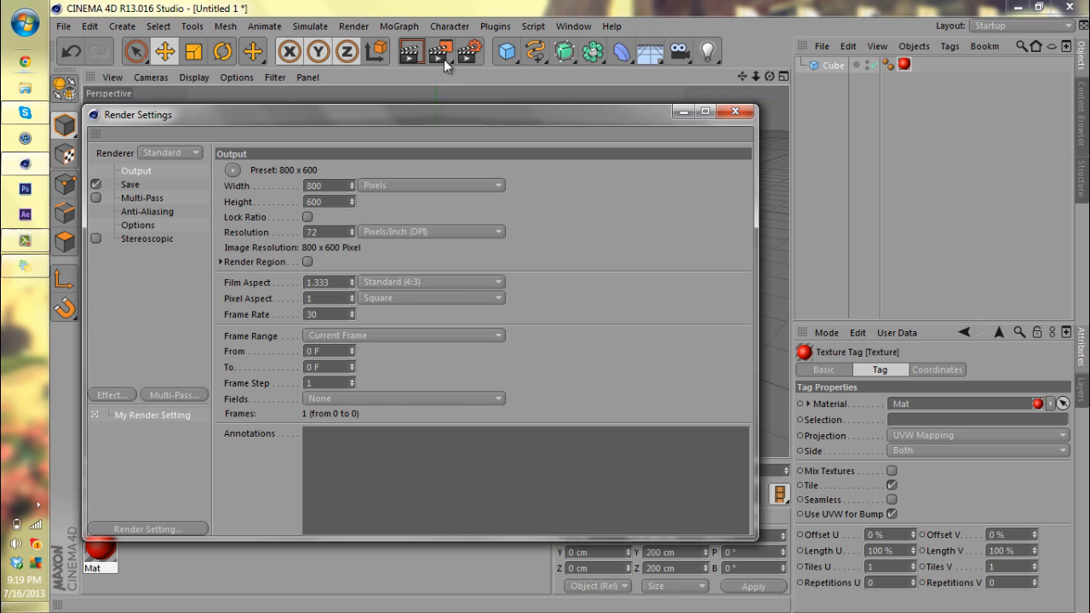
mouse_move(449, 24)
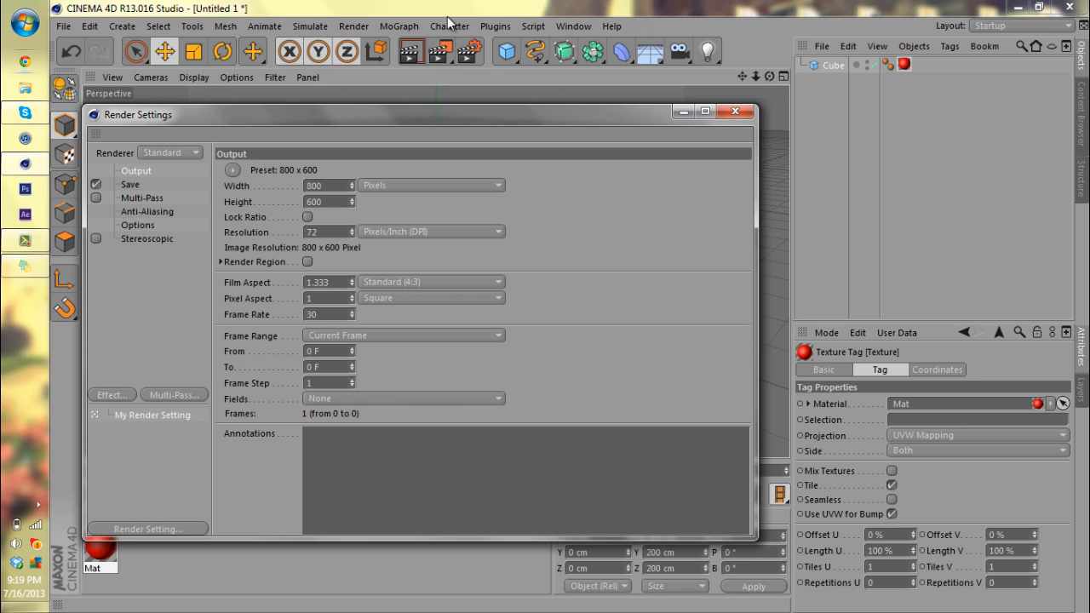
mouse_move(498, 41)
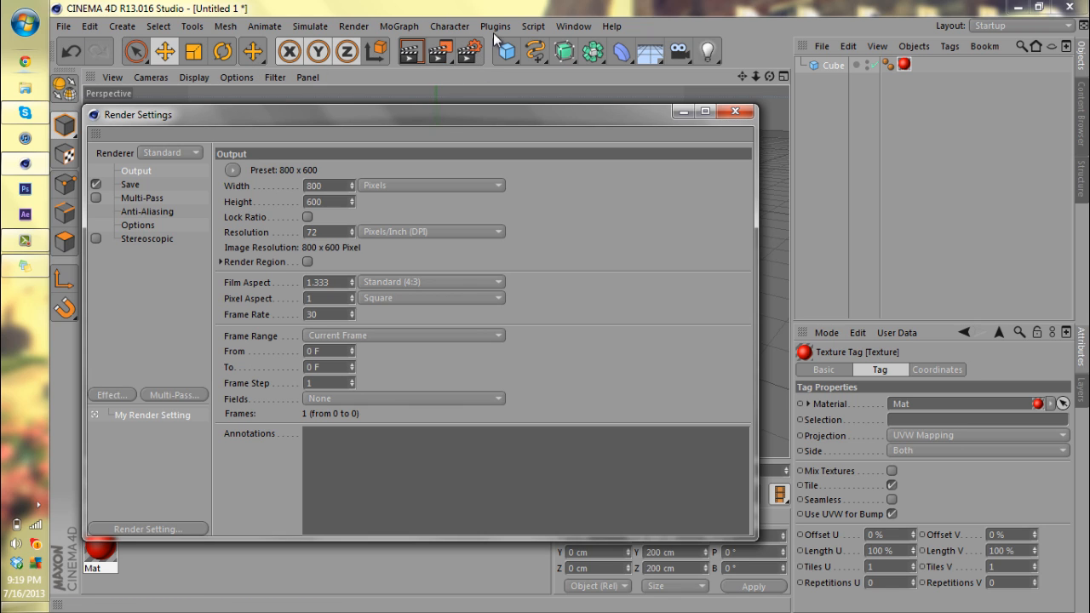
mouse_move(202, 191)
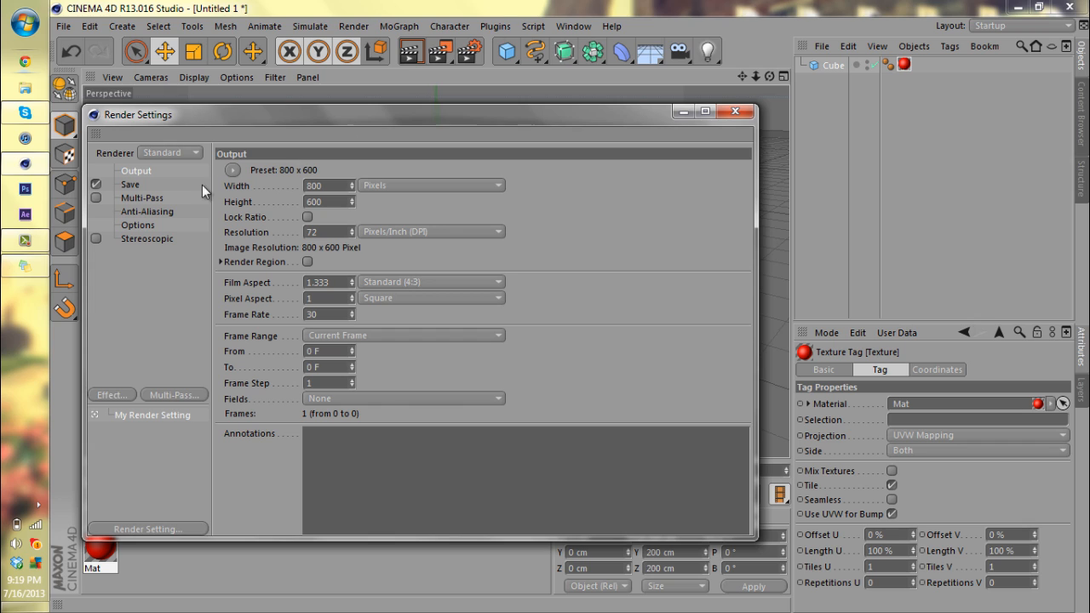
mouse_move(138, 186)
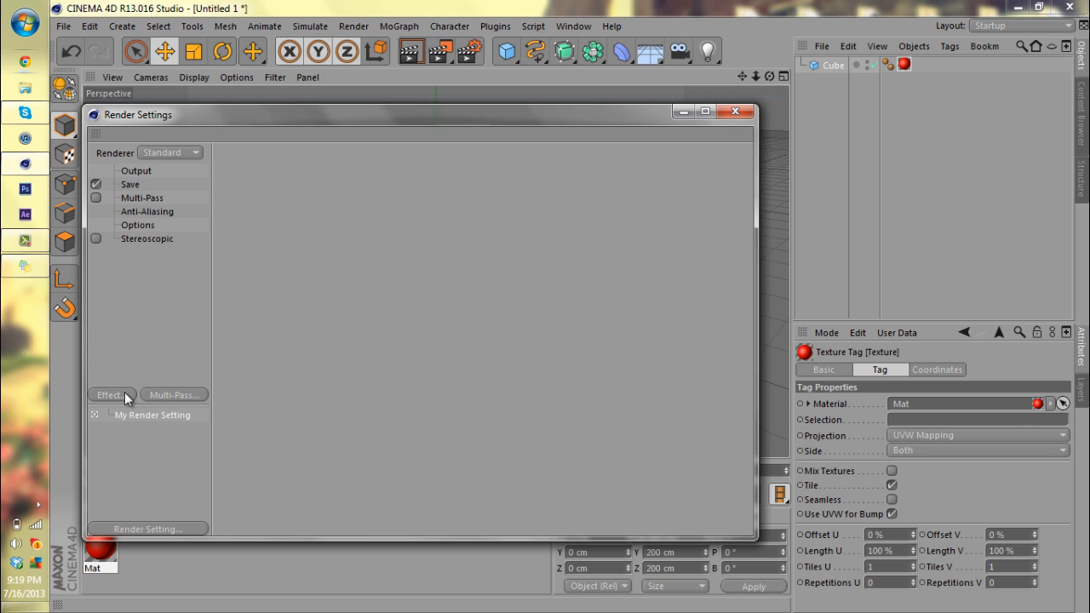
Add the Color Correction post effect and switch its Invert option on
click(111, 395)
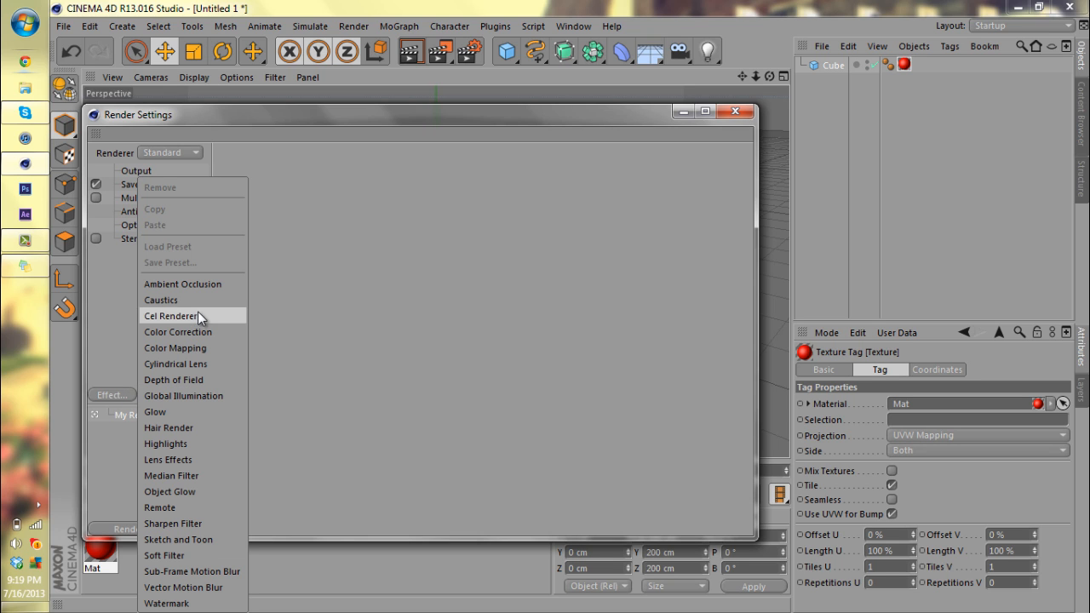
click(178, 332)
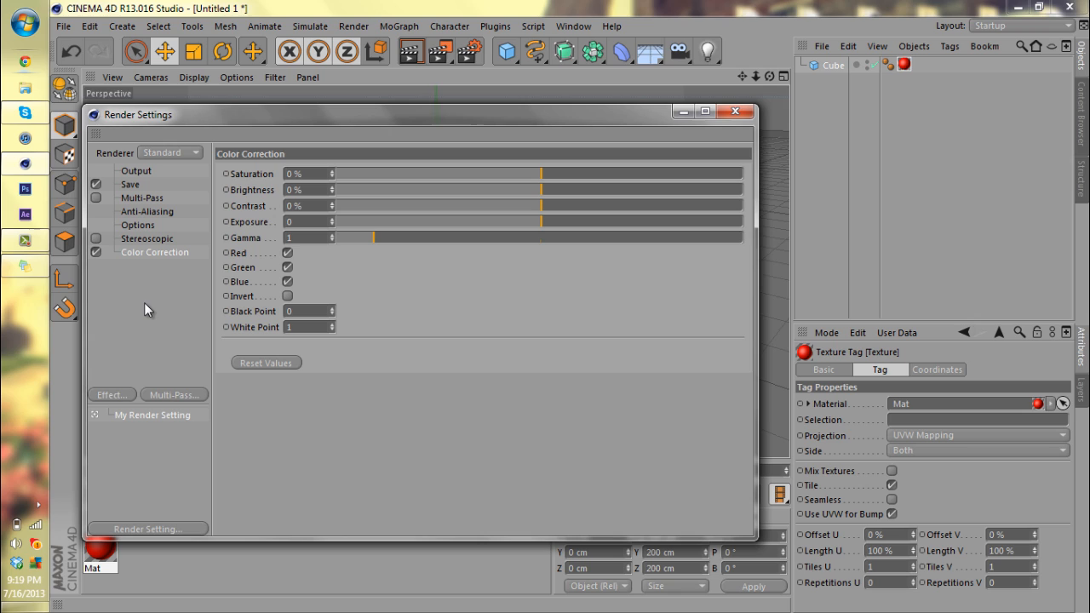
mouse_move(269, 180)
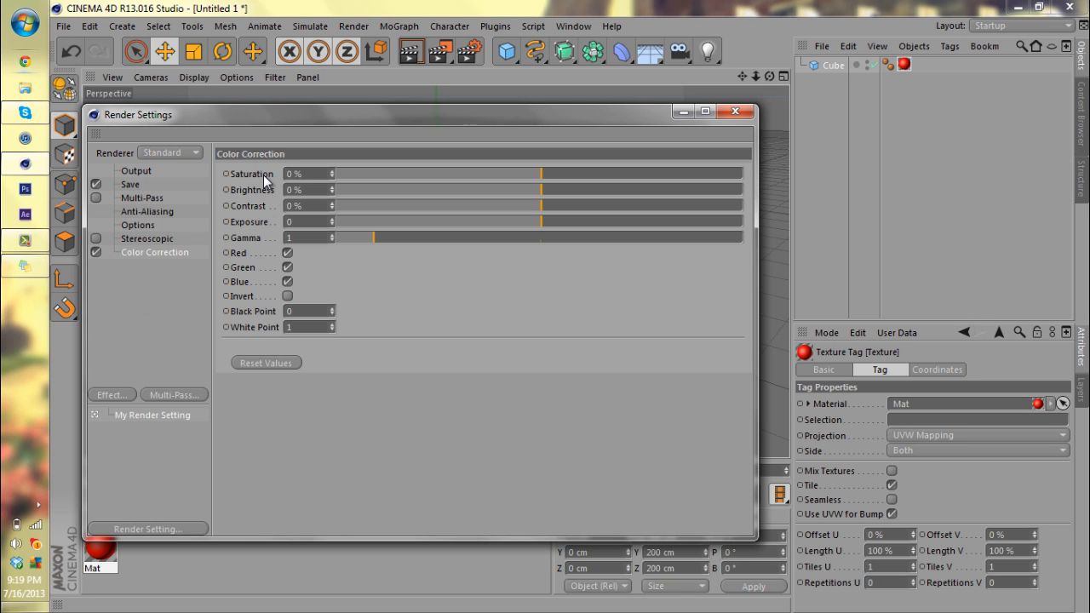
mouse_move(266, 215)
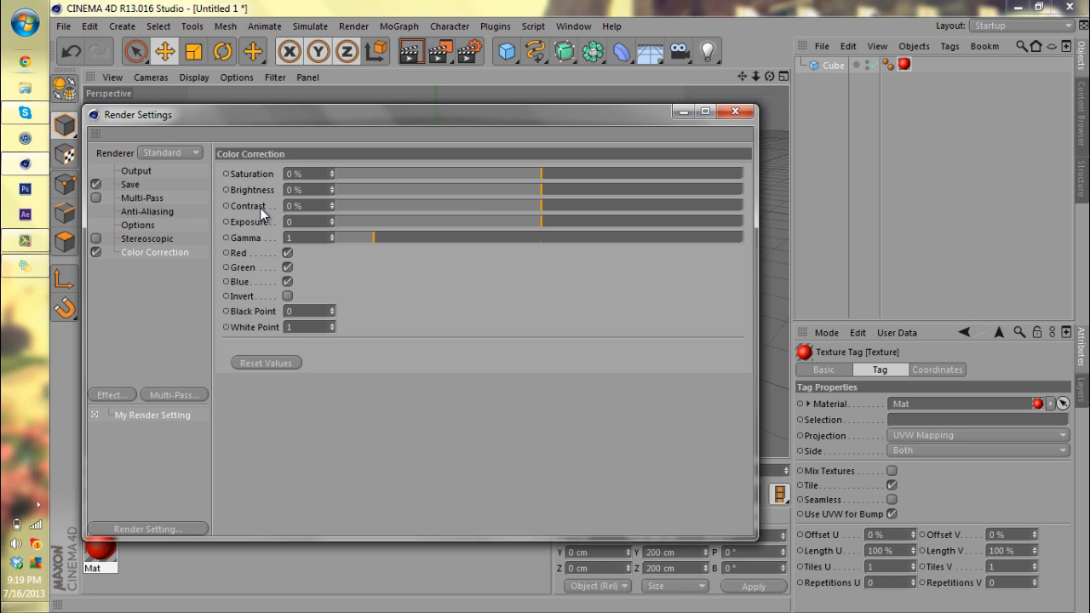
mouse_move(262, 242)
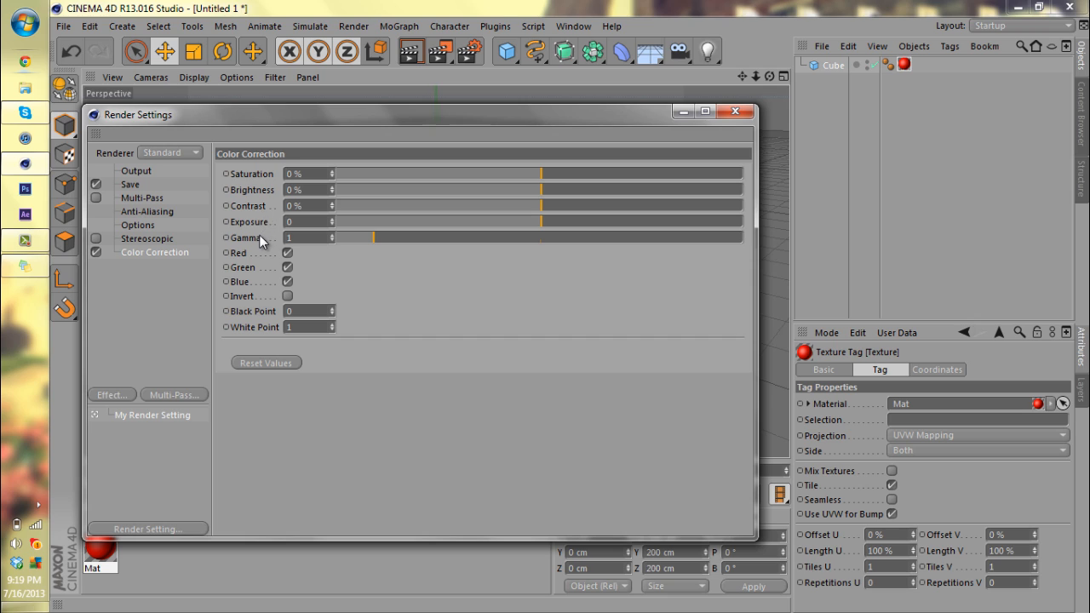
mouse_move(259, 283)
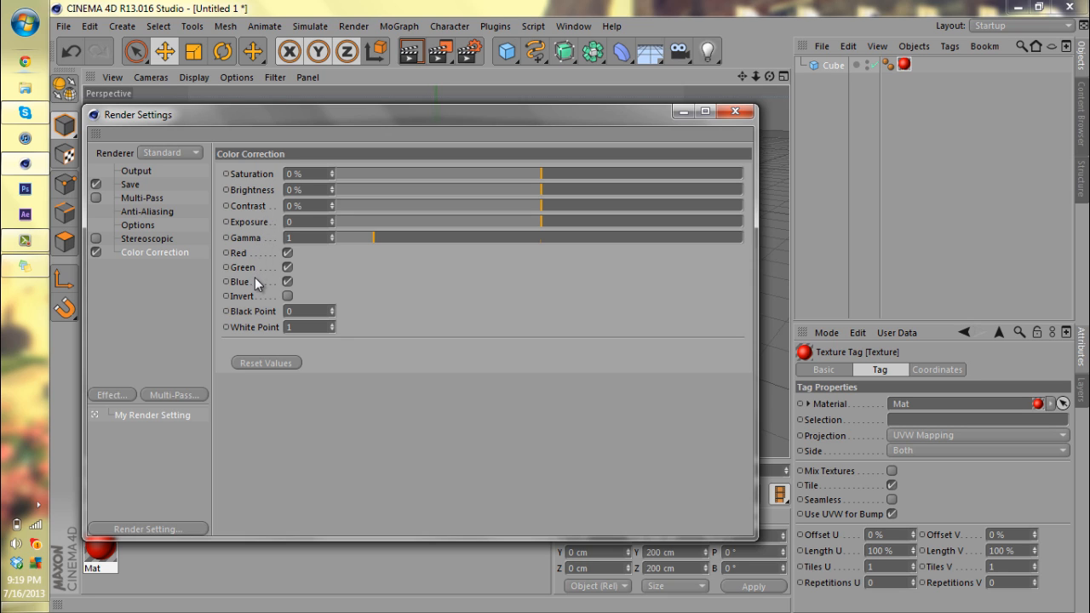
mouse_move(259, 304)
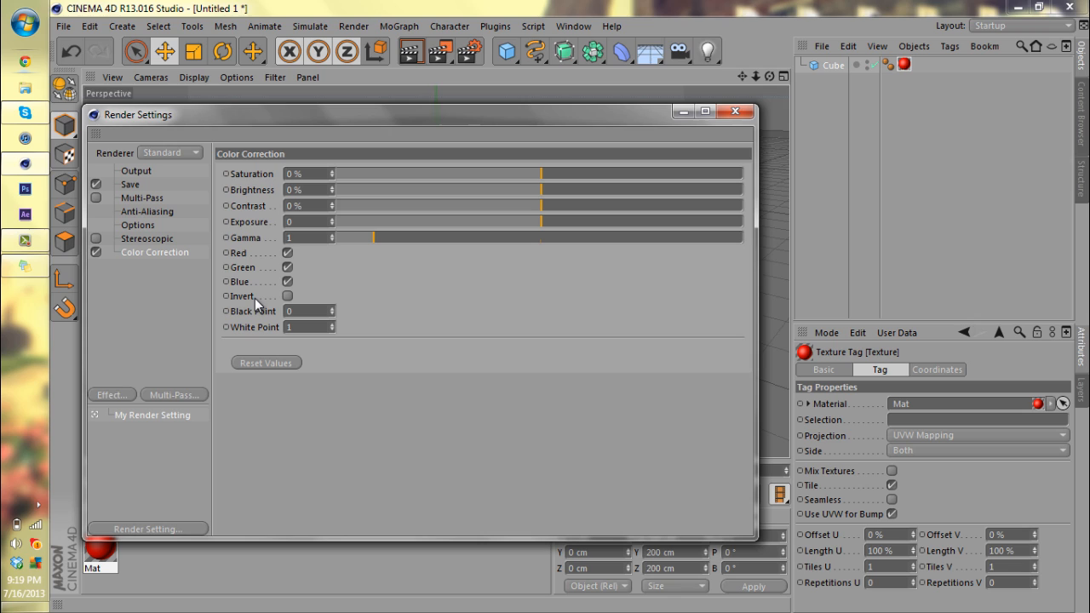
mouse_move(274, 337)
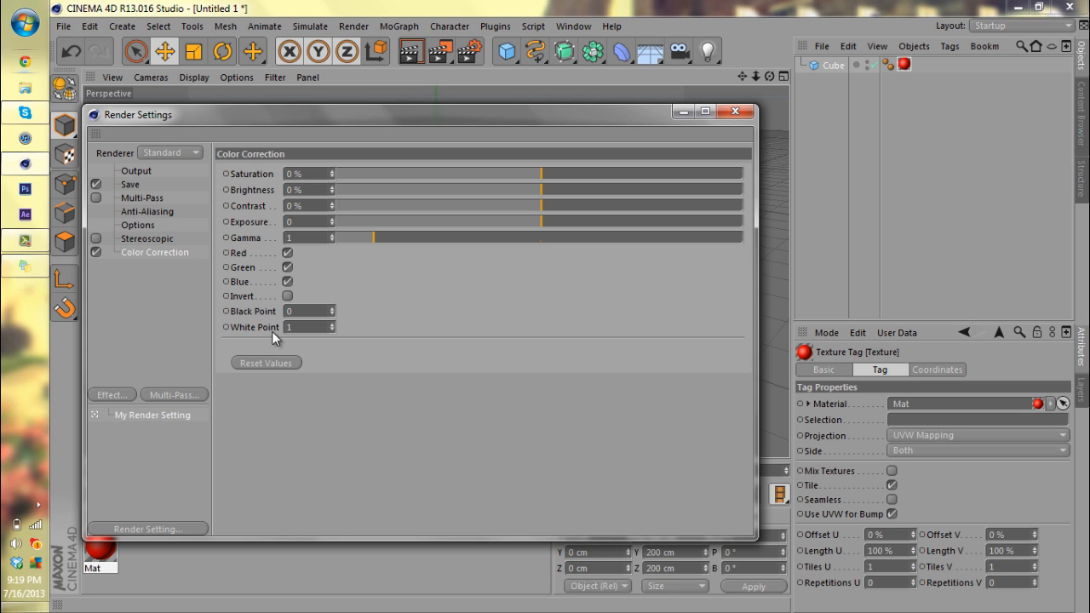
mouse_move(283, 331)
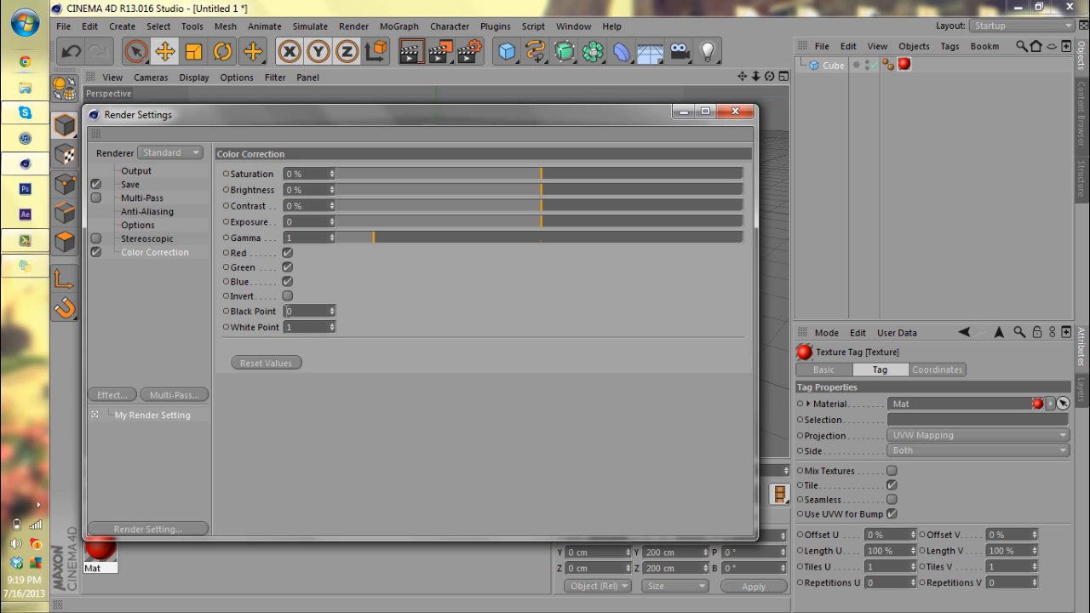
mouse_move(266, 259)
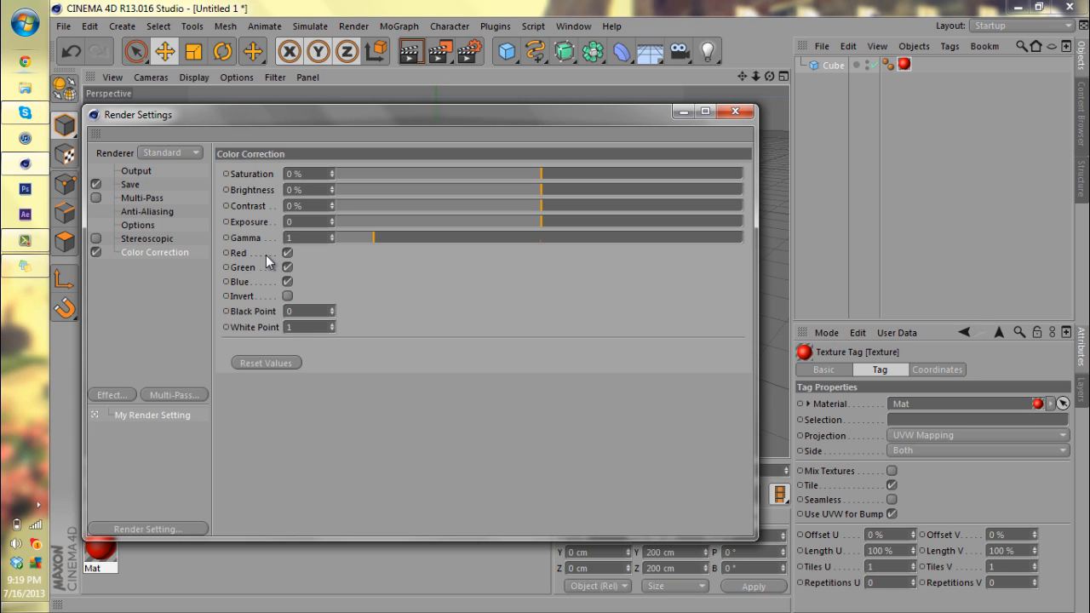
mouse_move(323, 293)
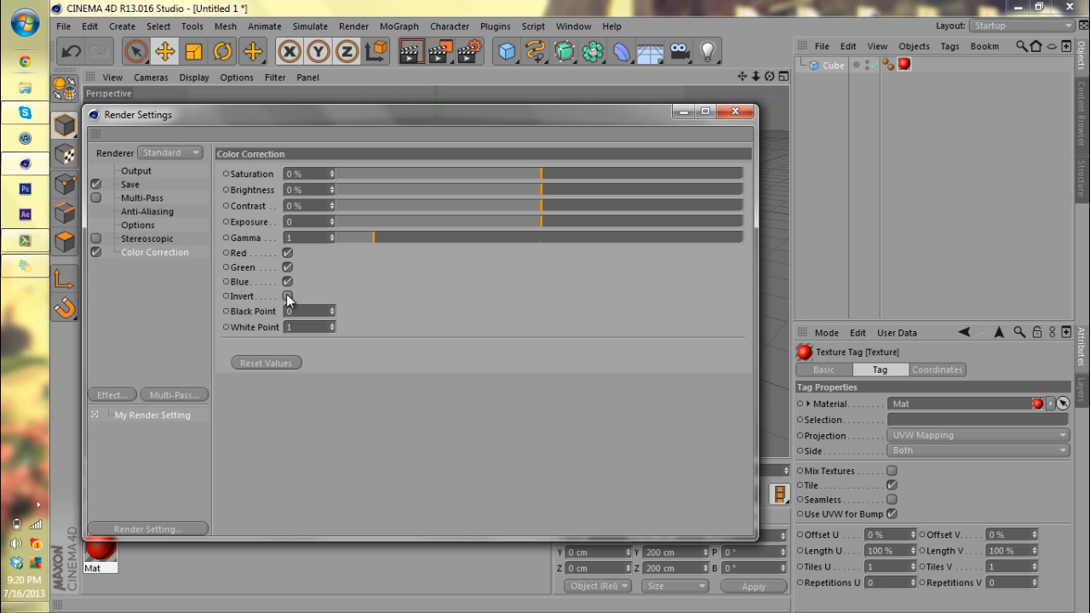
click(286, 296)
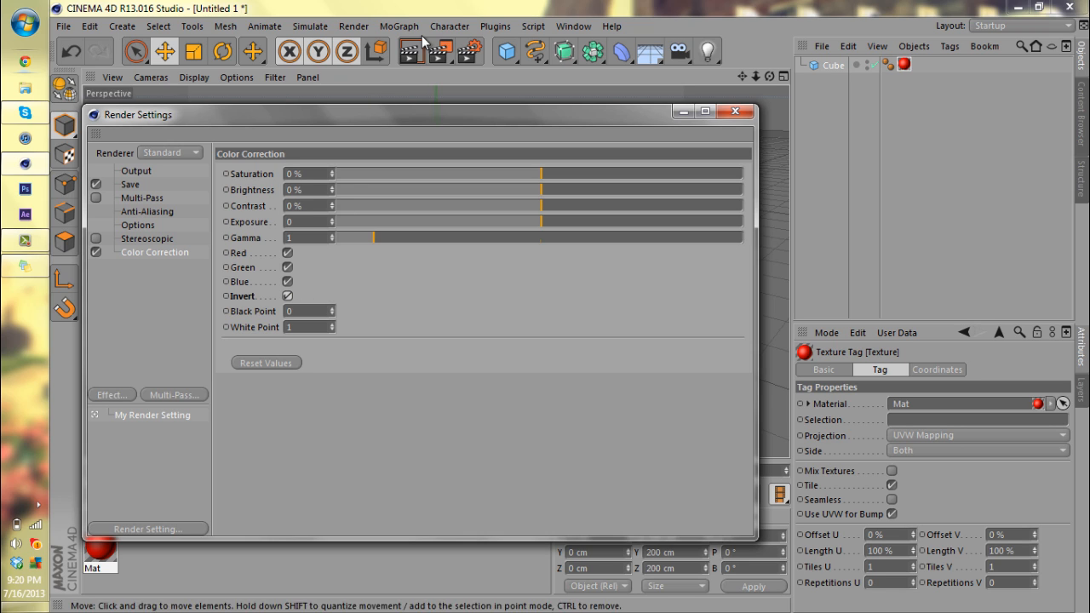
Close the render settings, returning to the red cube viewport
click(734, 112)
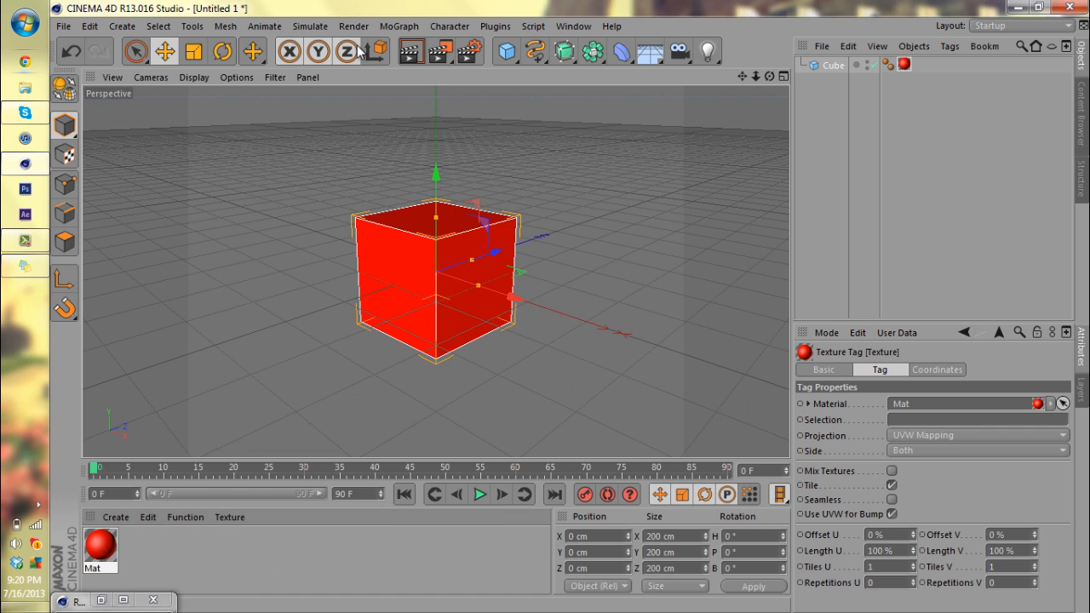
mouse_move(412, 52)
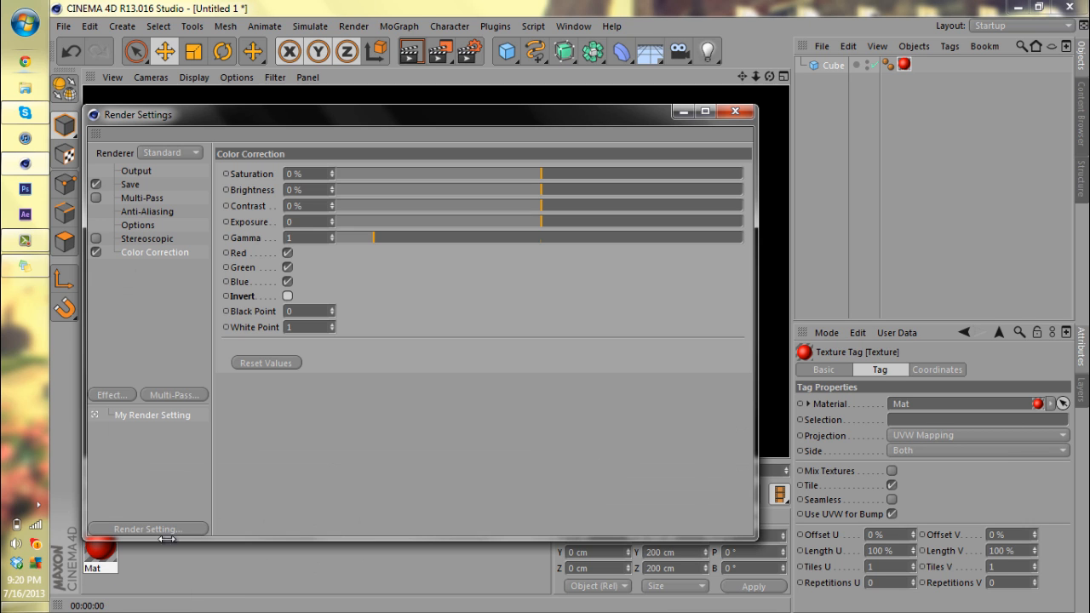
mouse_move(456, 143)
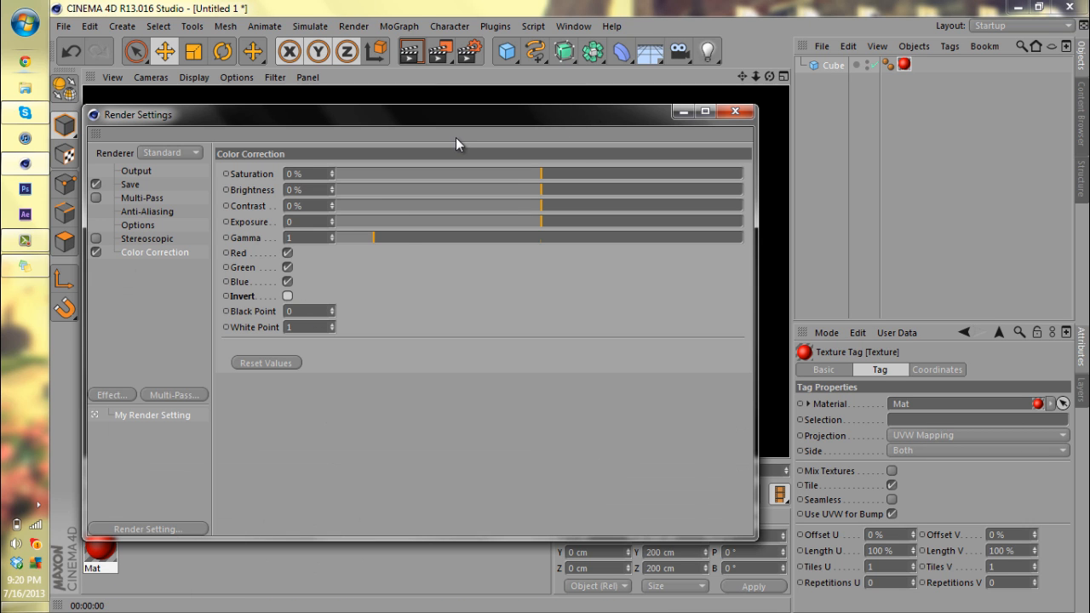
mouse_move(555, 177)
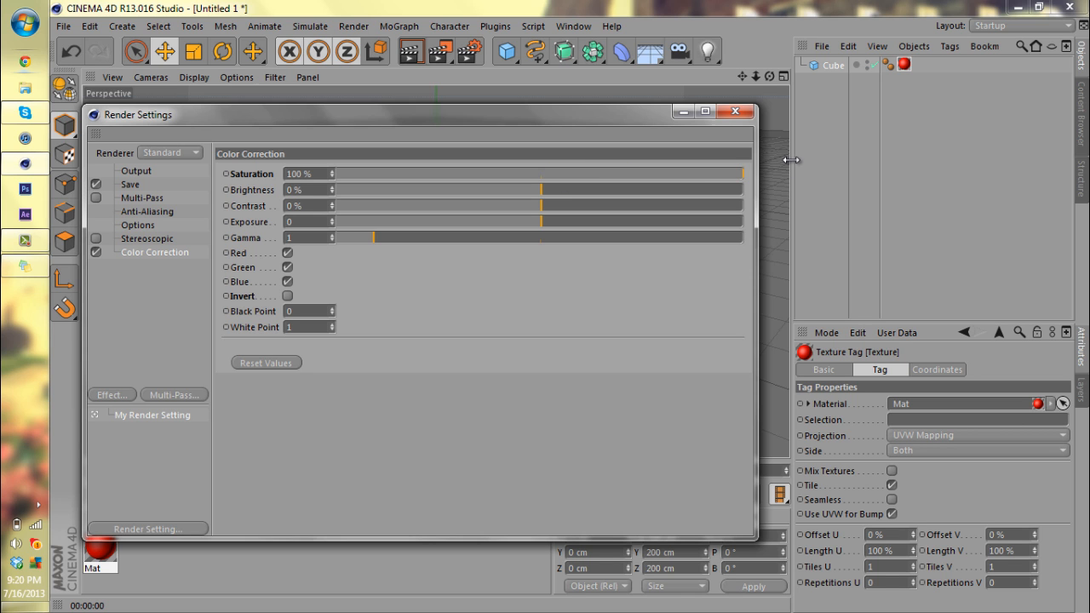
Render the red cube with saturation at 100%
click(735, 113)
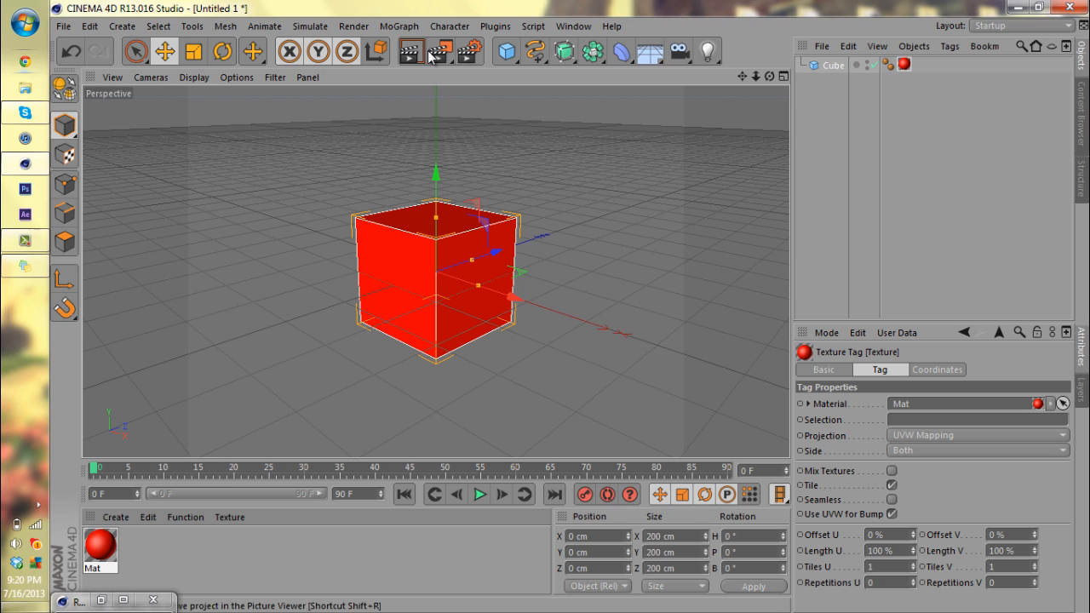
click(409, 51)
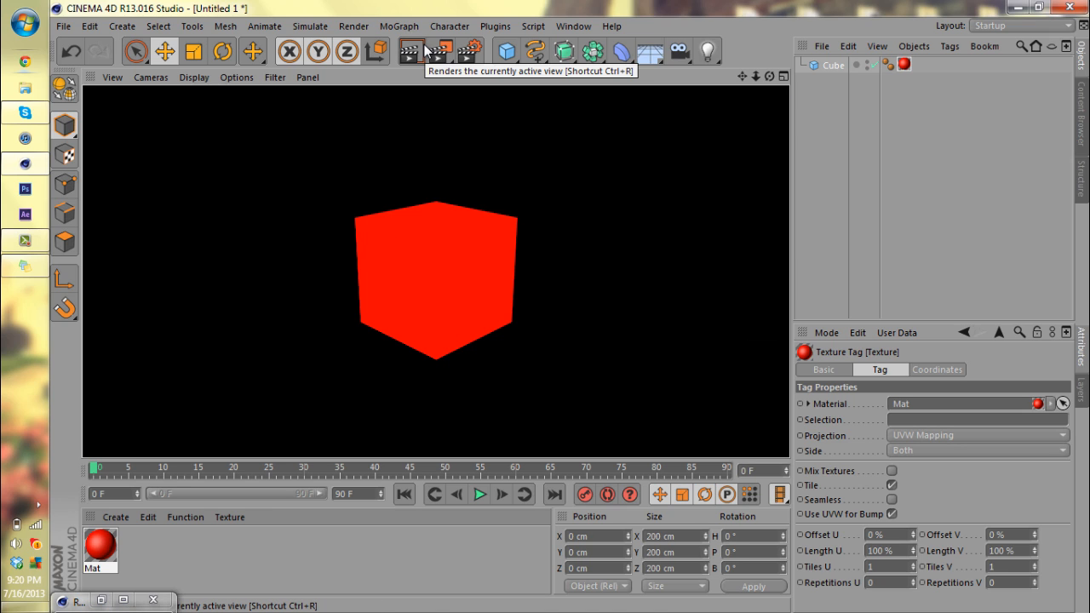
mouse_move(638, 218)
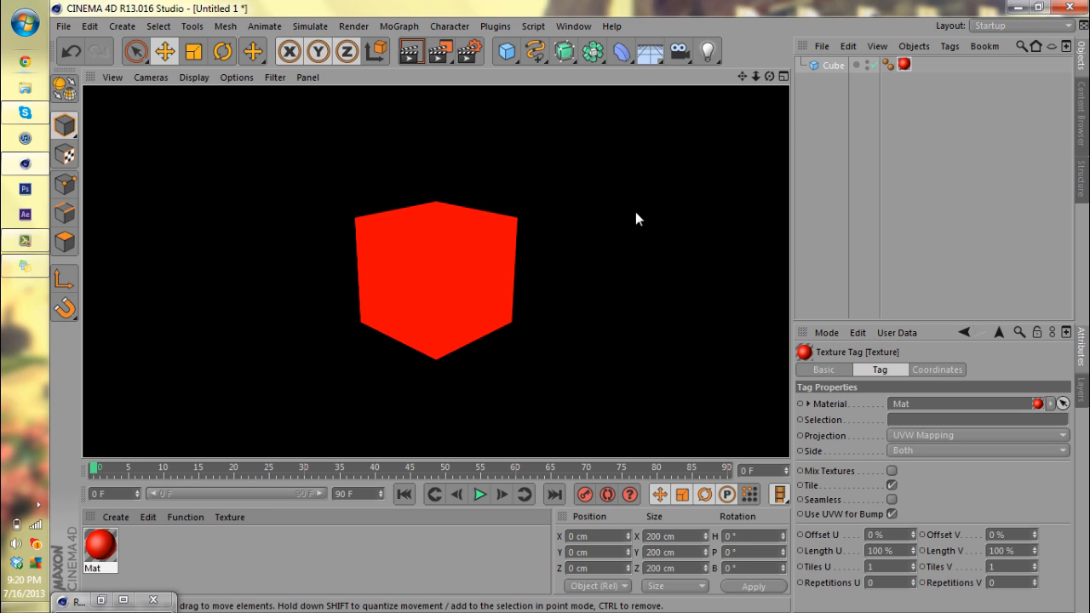
mouse_move(442, 247)
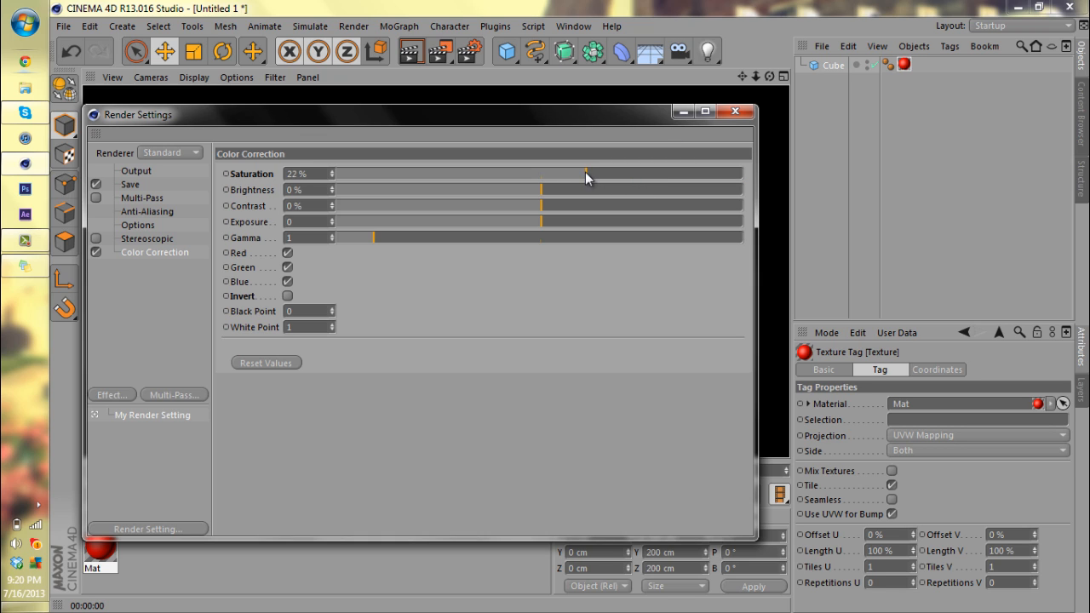
Drop saturation to -100% and render the desaturated grey cube
drag(586, 174, 545, 174)
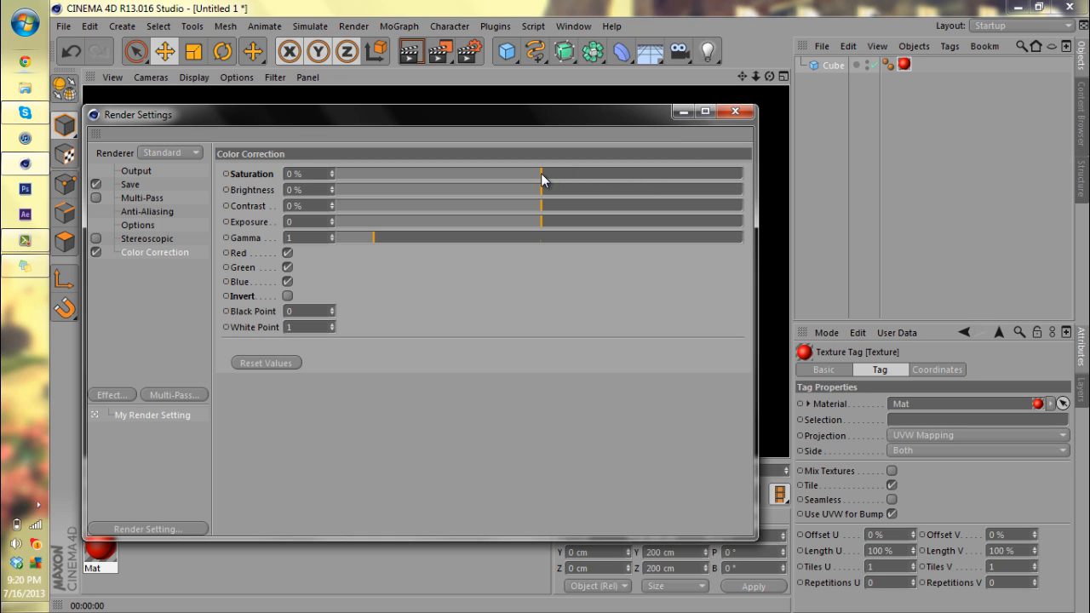
drag(539, 173, 333, 174)
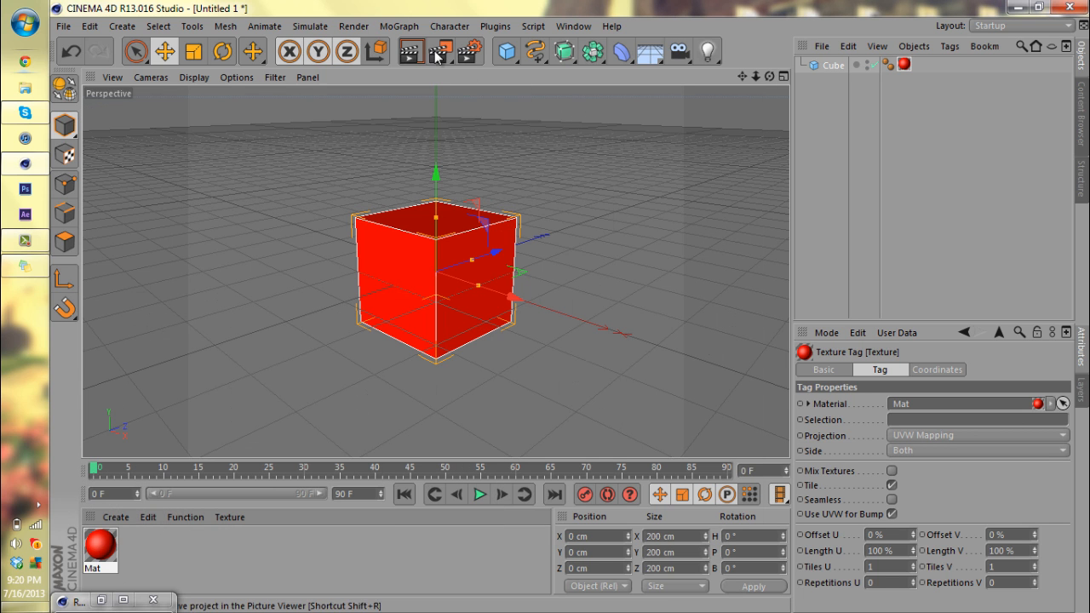
click(412, 51)
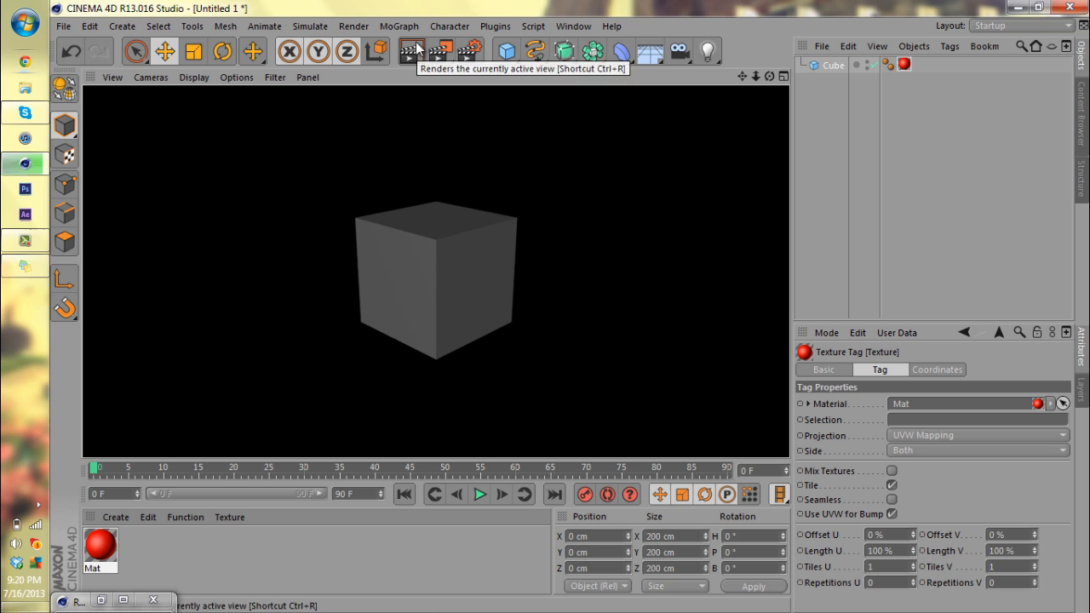
mouse_move(562, 274)
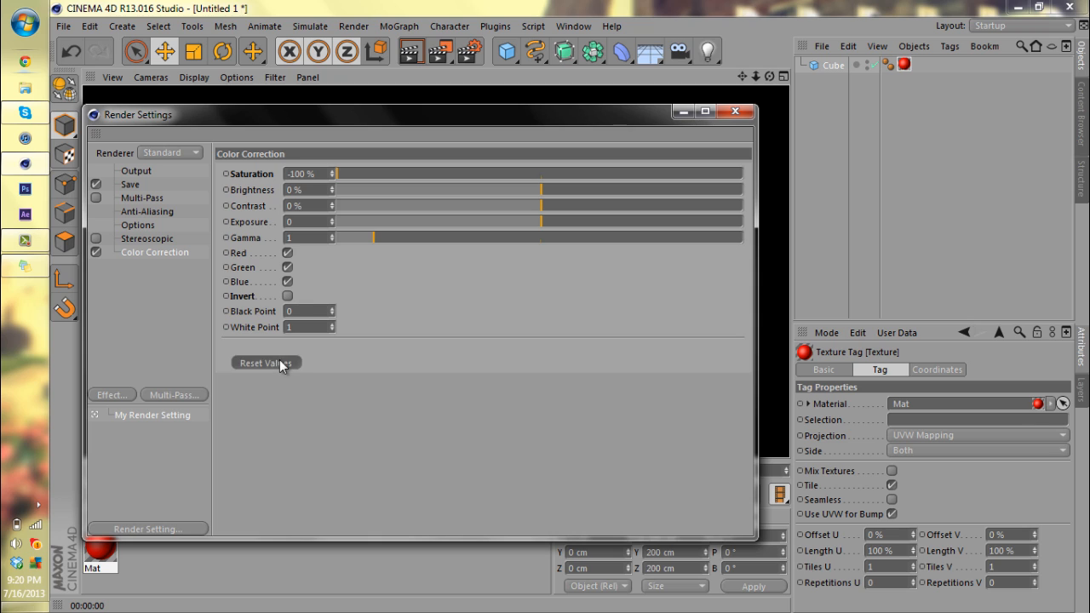
Reset the Color Correction values to defaults, then push brightness to 100%
click(266, 363)
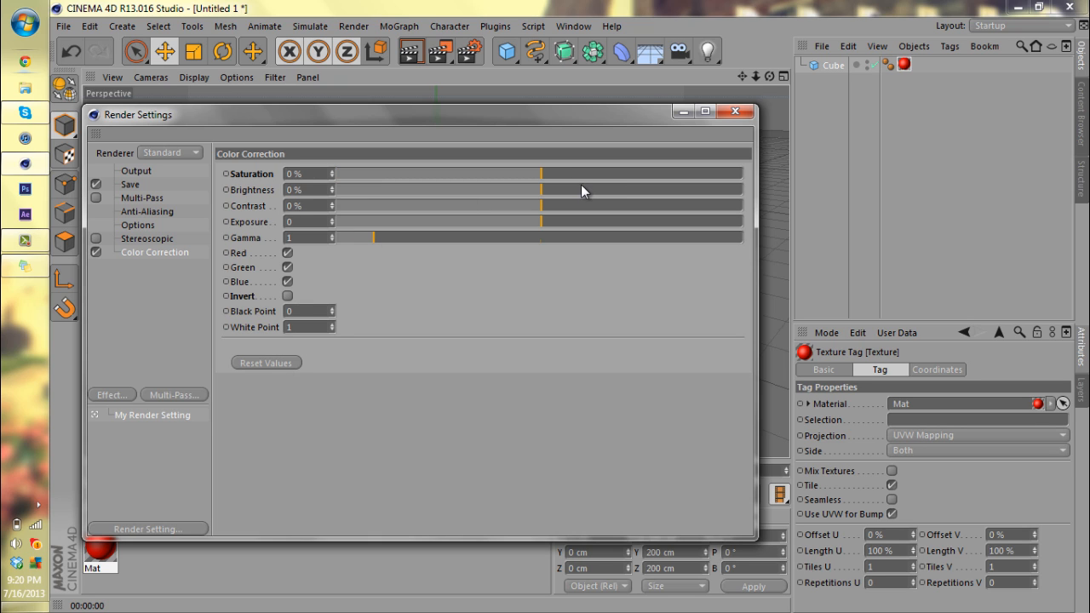
drag(541, 191, 570, 190)
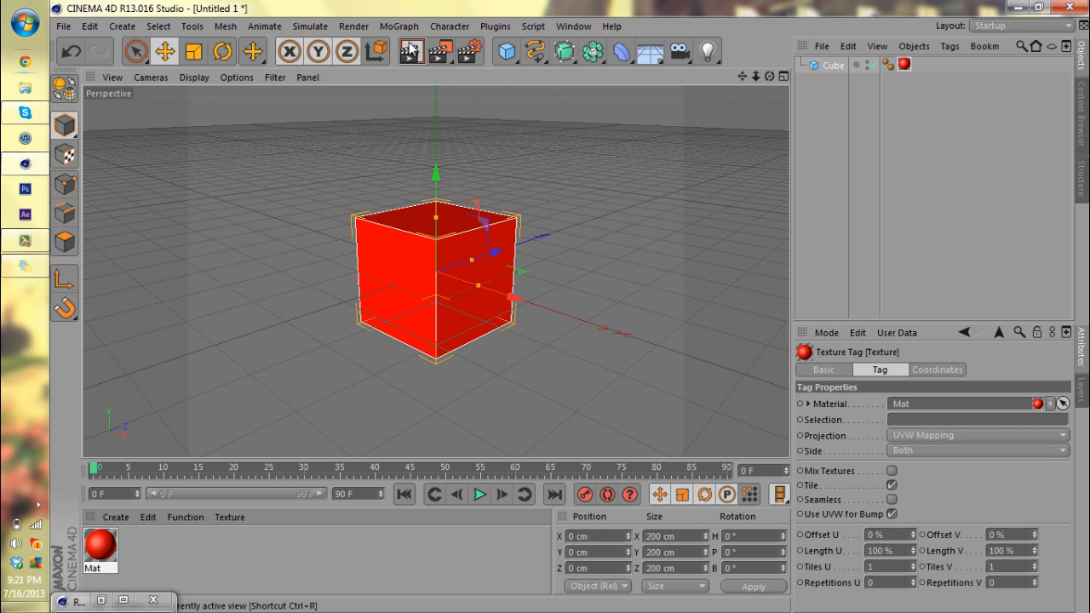
Lower brightness to -100% and render the scene, which comes out black
click(412, 52)
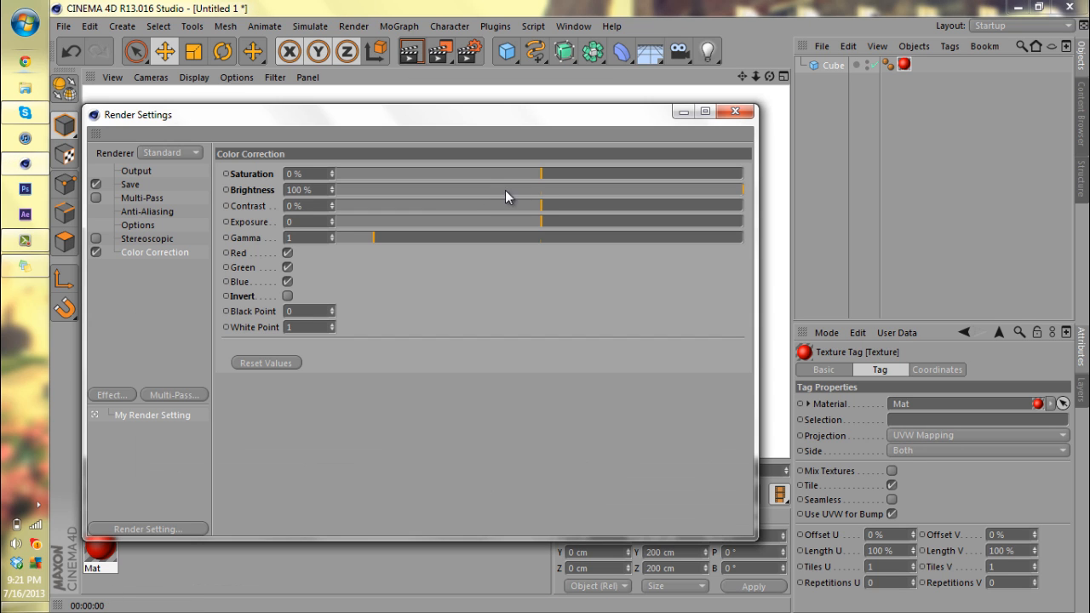
drag(542, 189, 427, 189)
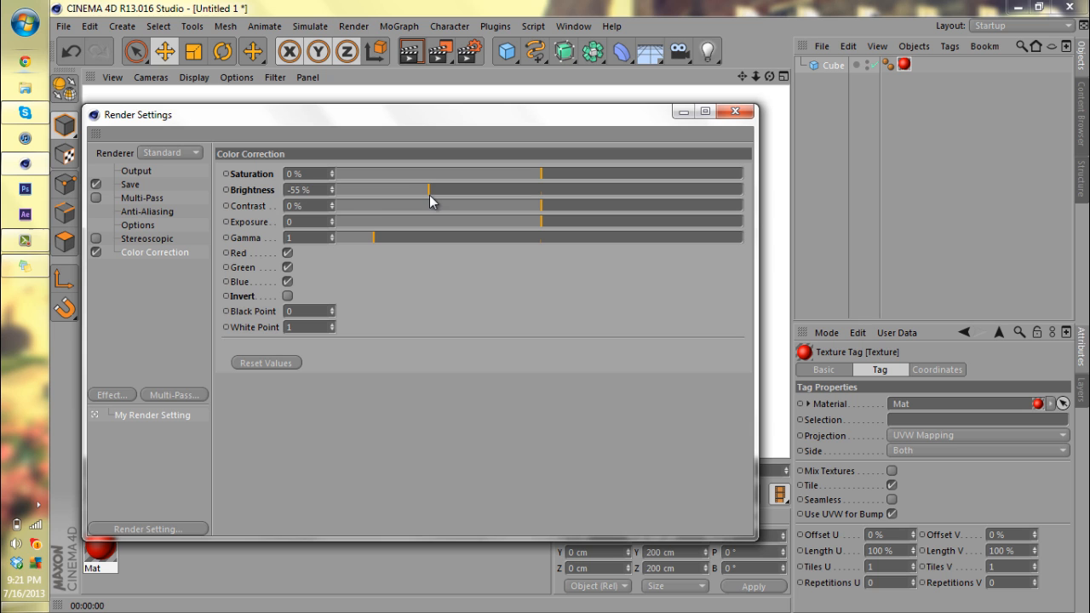
drag(430, 189, 327, 189)
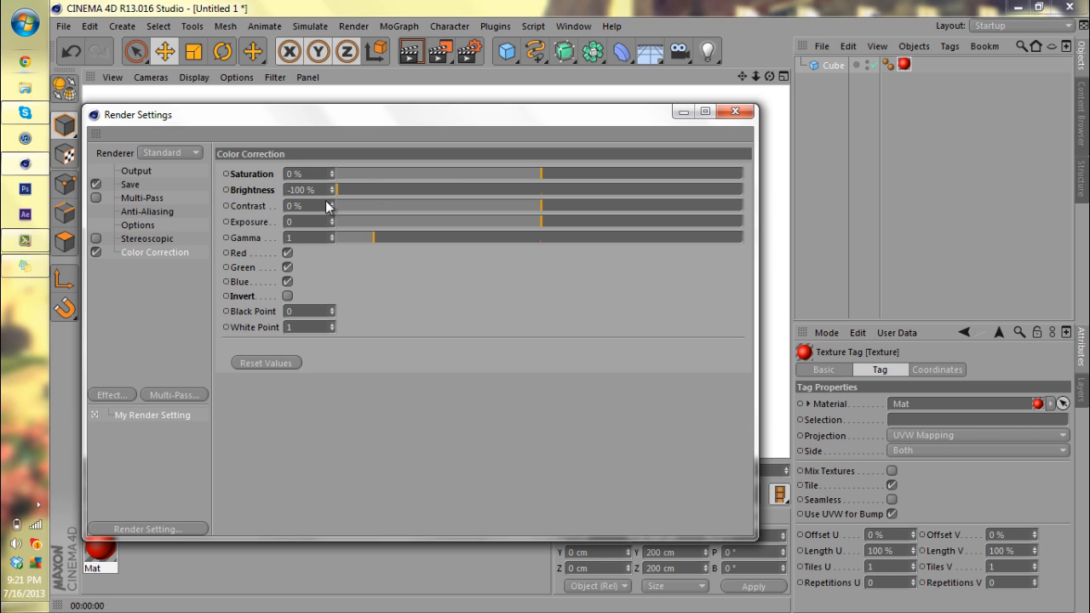
click(734, 112)
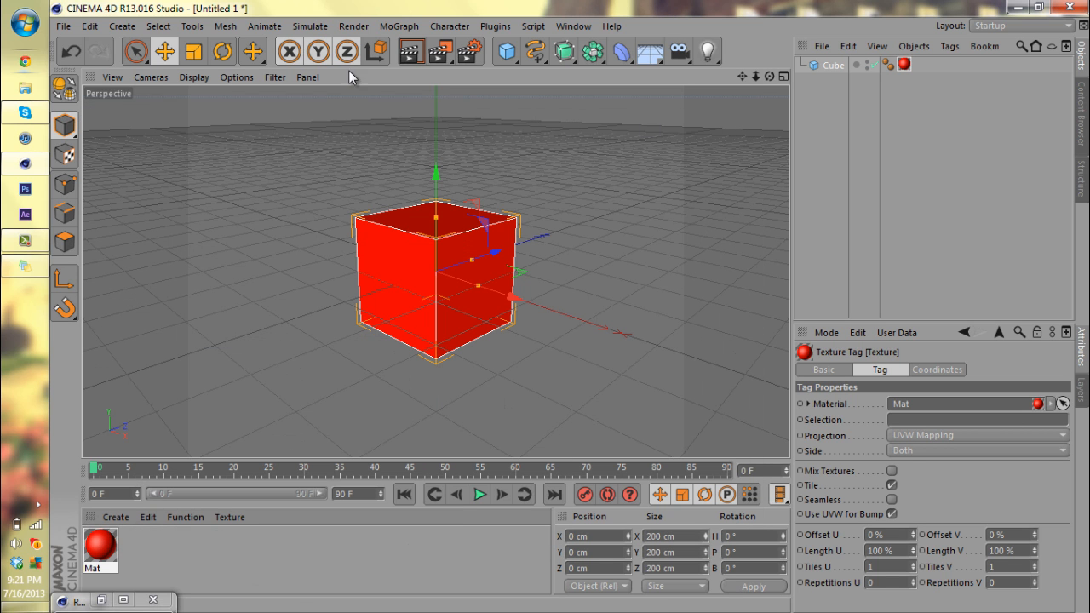
click(411, 51)
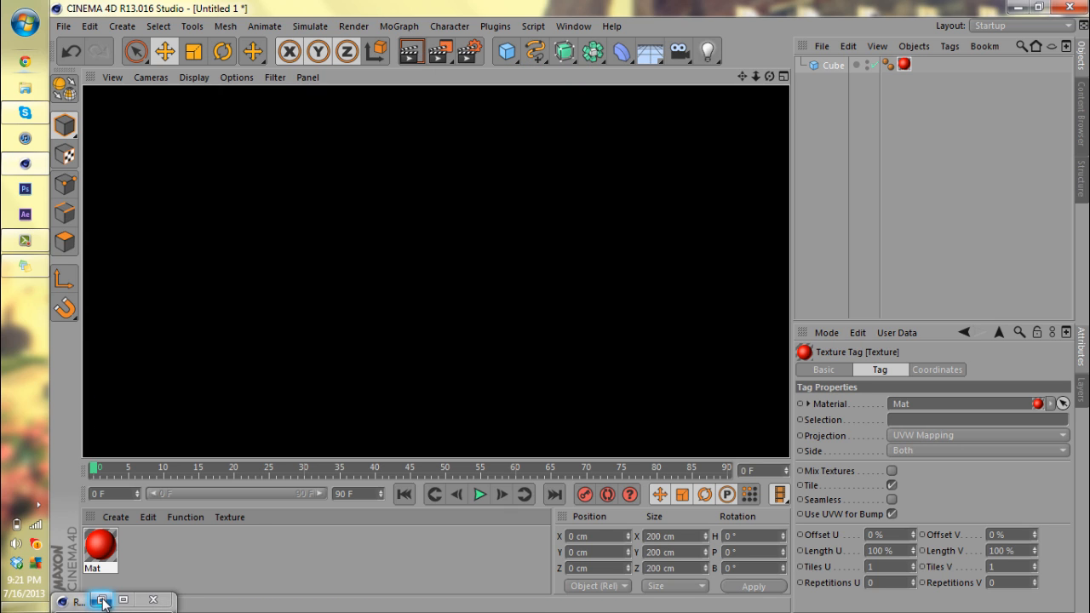
Reopen the render settings and raise contrast to 100%
click(100, 599)
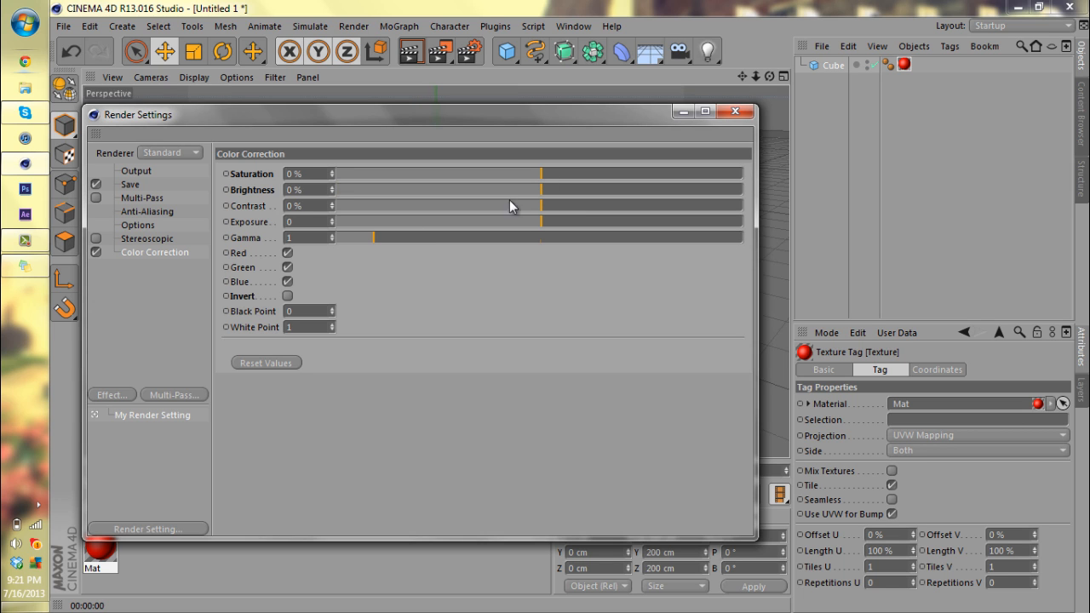
drag(511, 204, 740, 205)
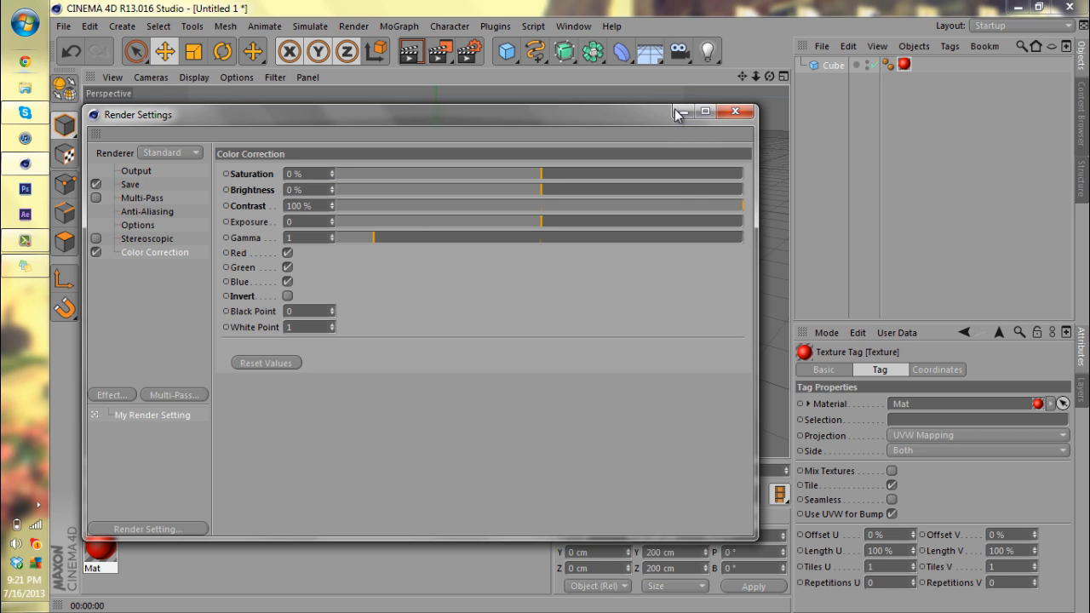
Render the cube at 100% contrast against a black background
click(736, 113)
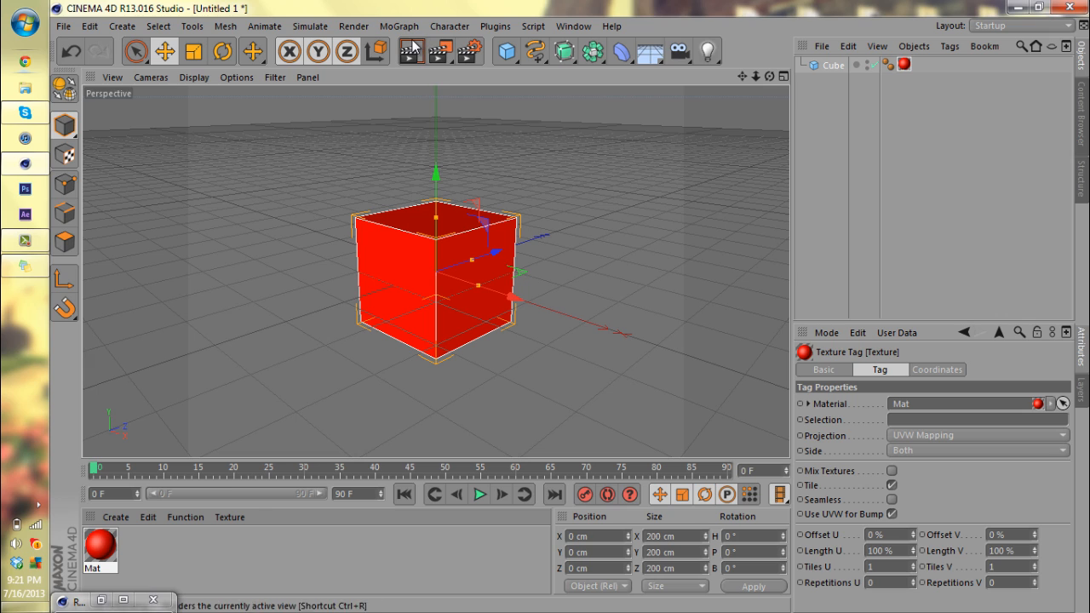
click(409, 51)
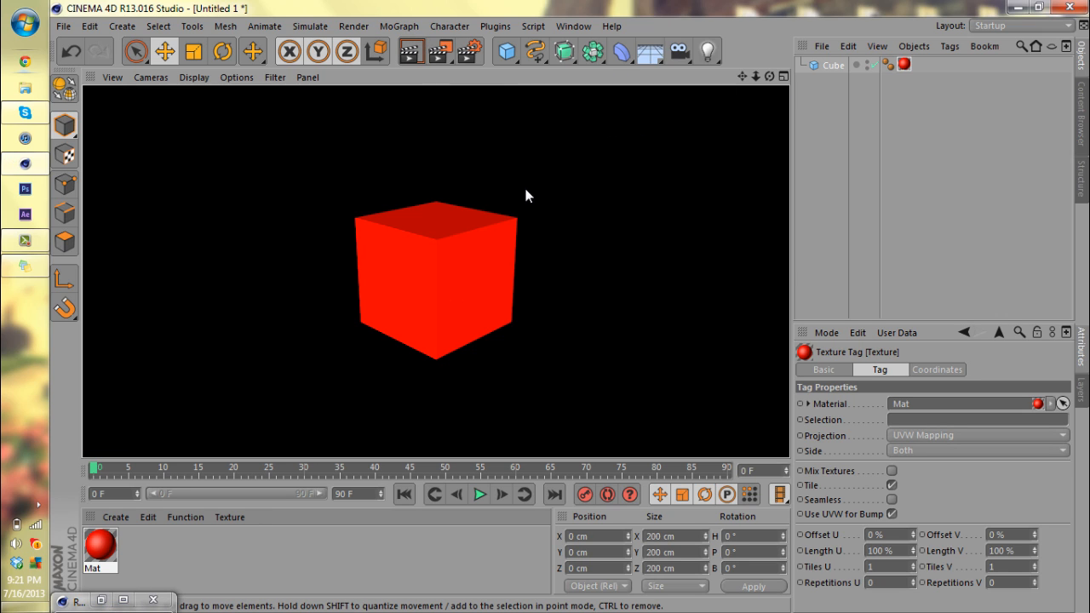
mouse_move(554, 257)
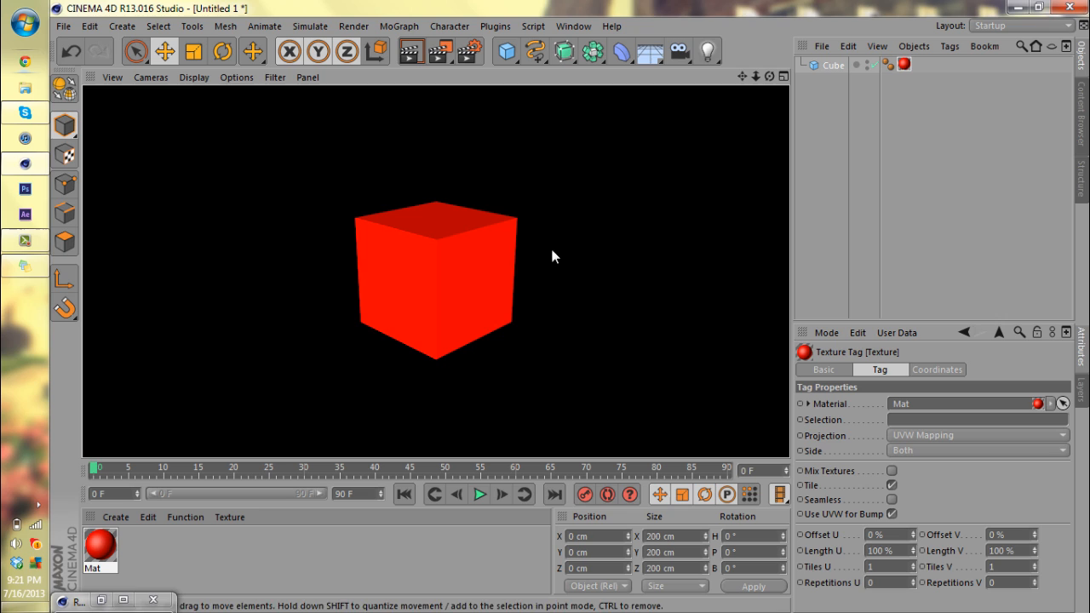
mouse_move(763, 181)
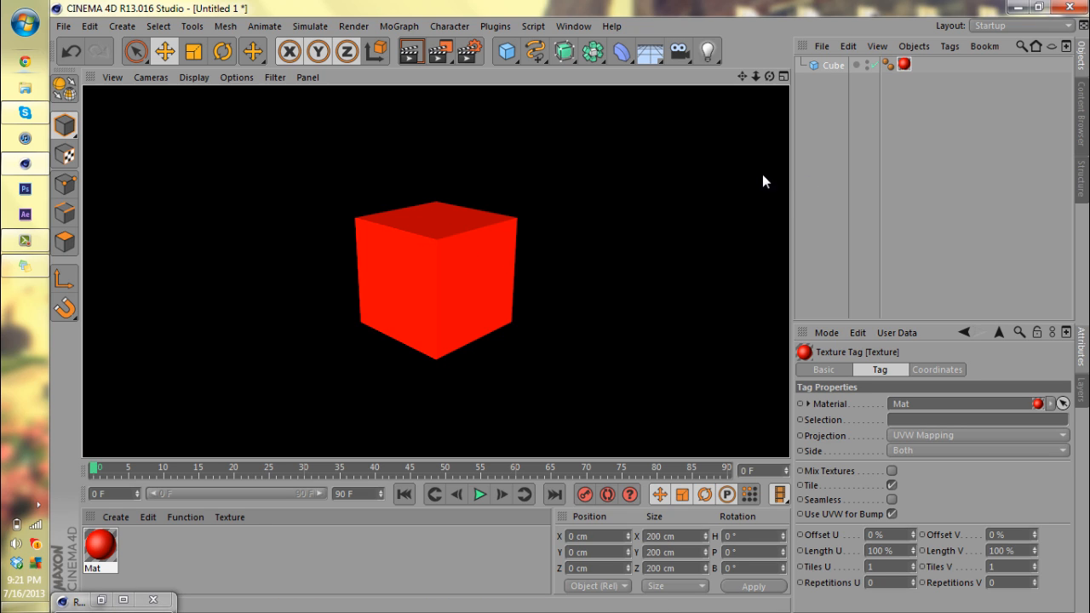
mouse_move(639, 271)
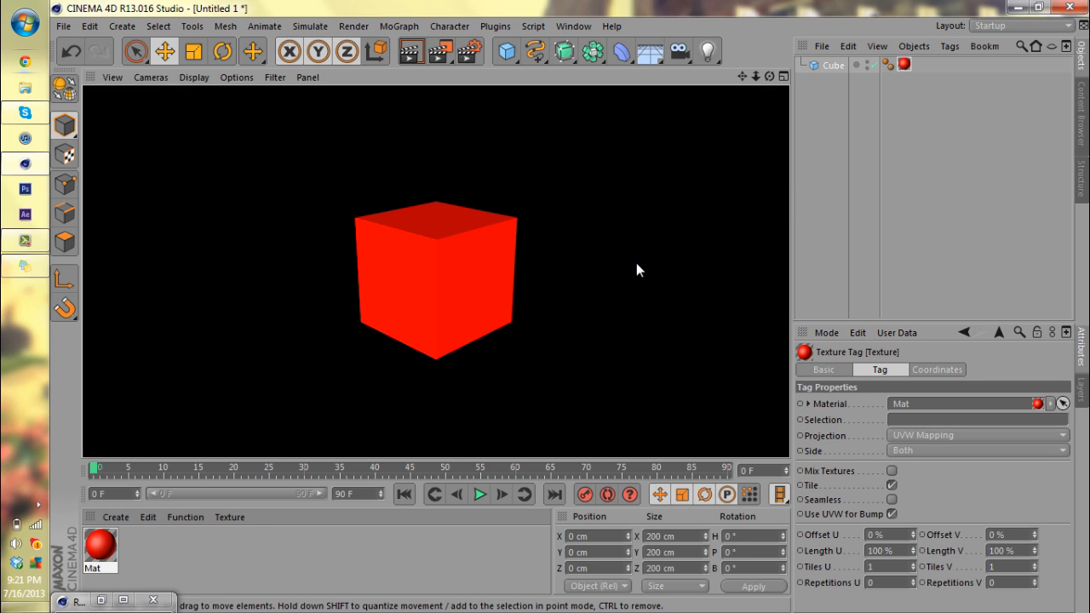
mouse_move(770, 232)
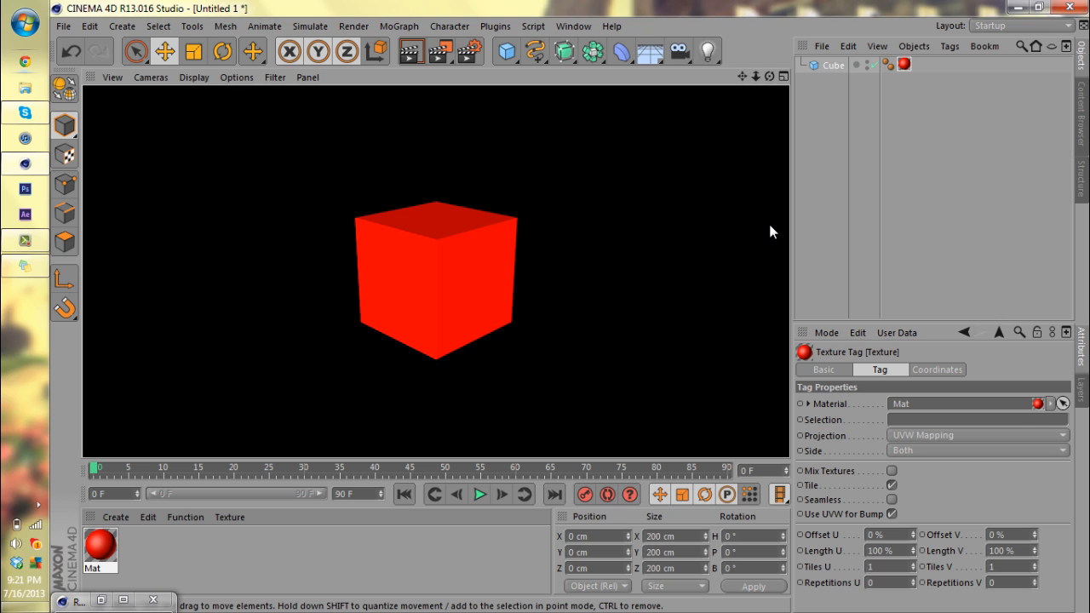
mouse_move(480, 395)
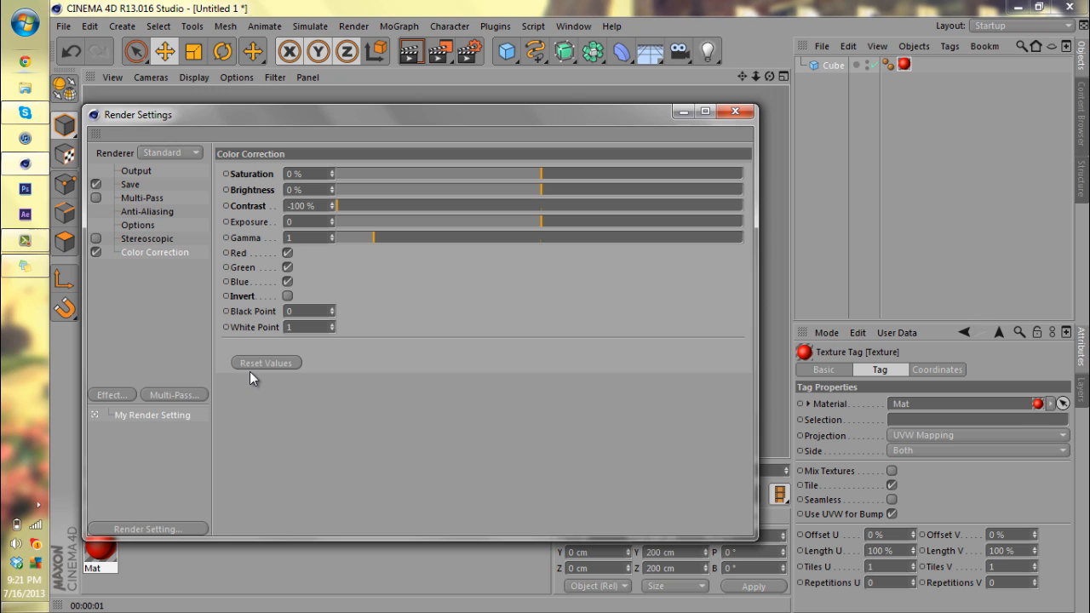
Reset the Color Correction values, then raise exposure to 2.5 and beyond
click(265, 361)
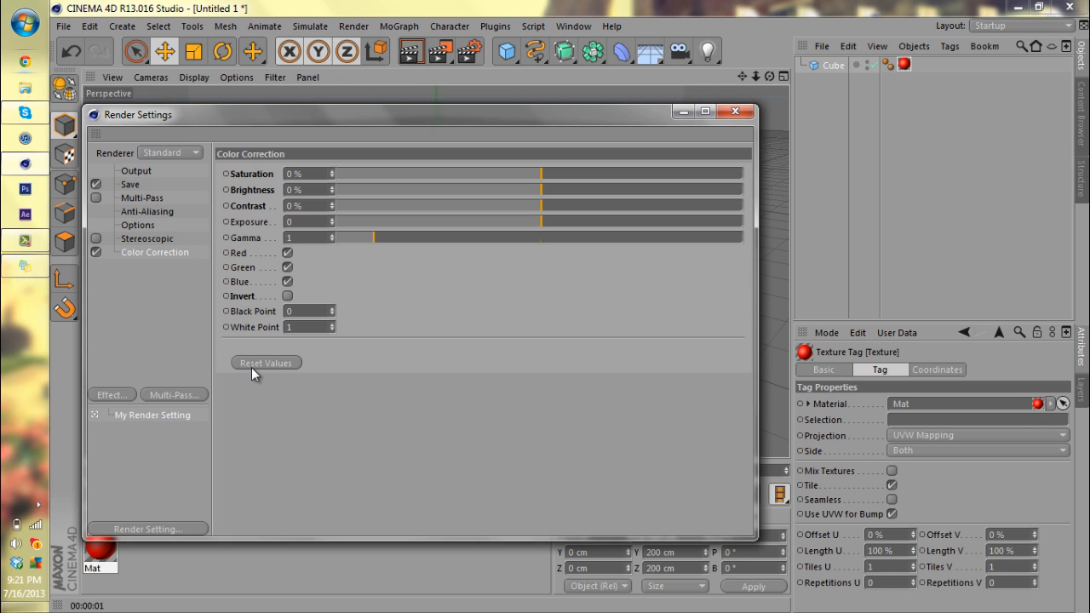
mouse_move(520, 225)
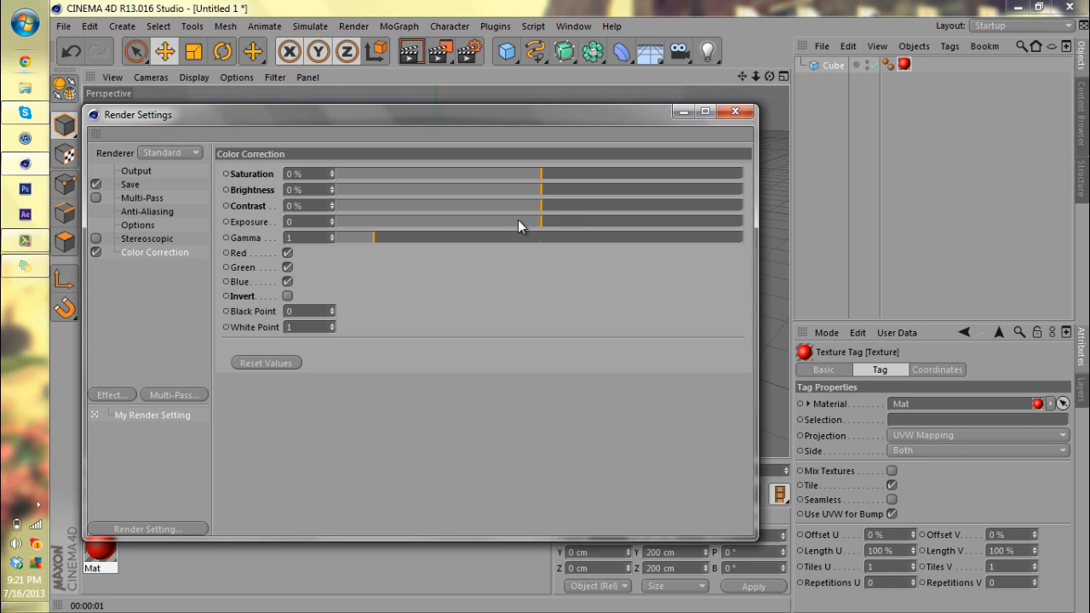
drag(539, 222, 596, 222)
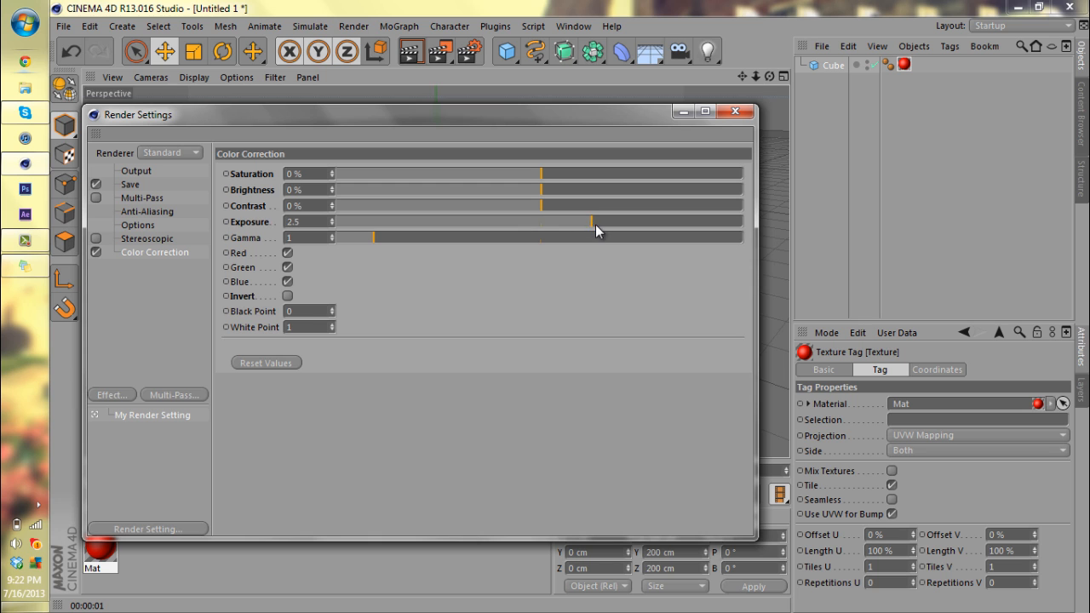
drag(566, 221, 741, 222)
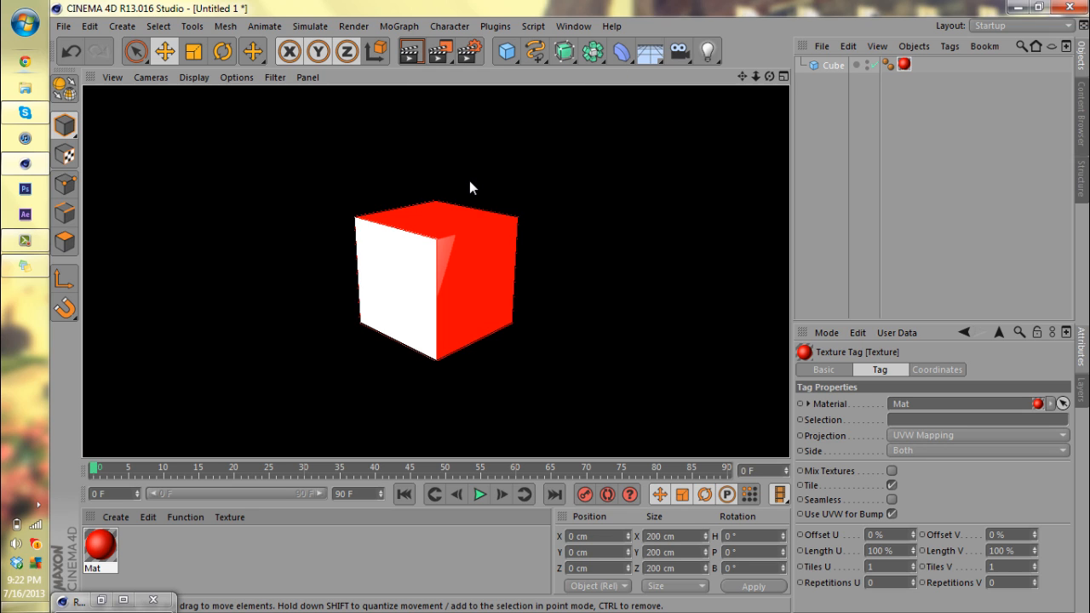
mouse_move(382, 293)
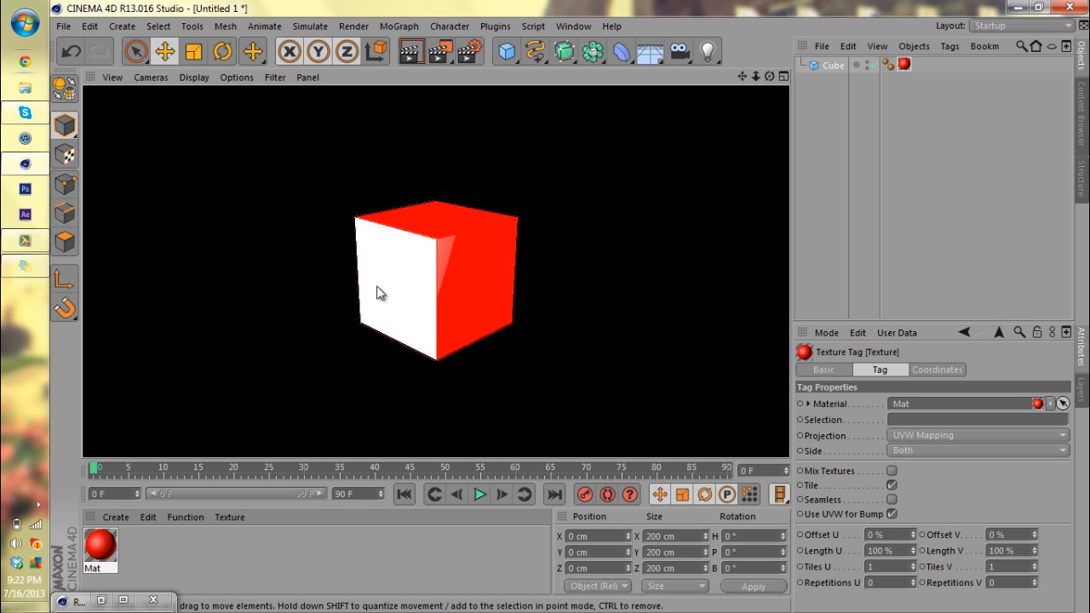
mouse_move(493, 296)
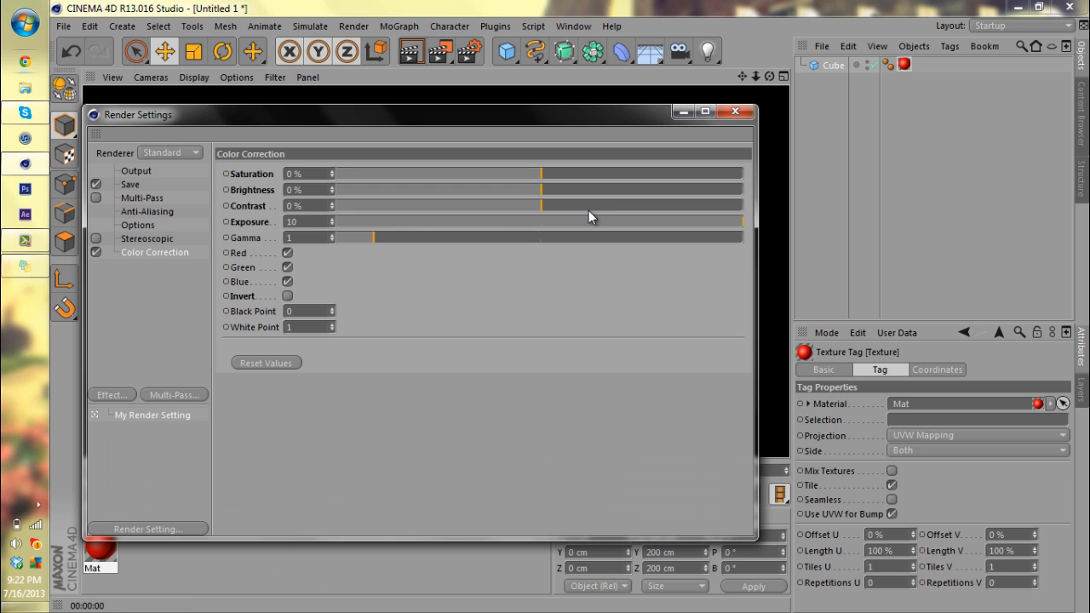
Drop exposure to its minimum of -10 and render an entirely black frame
drag(741, 222, 562, 222)
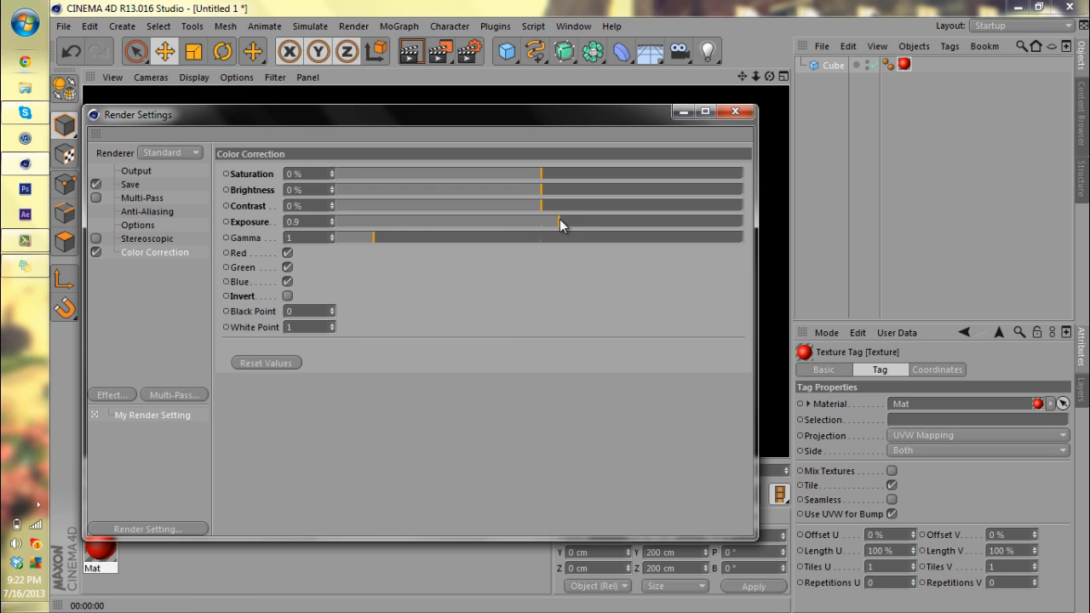
drag(560, 221, 416, 221)
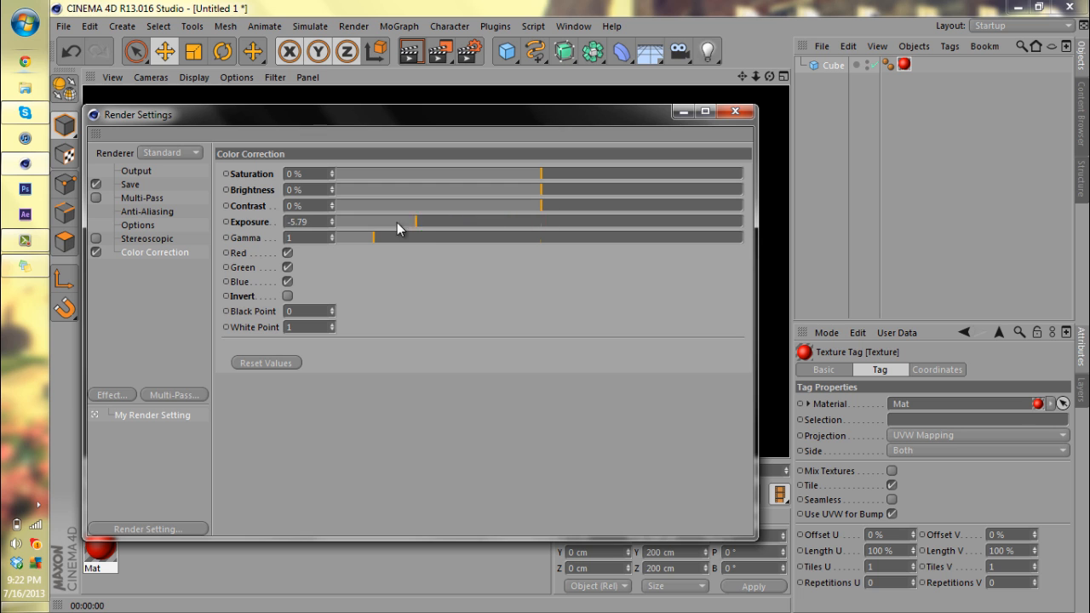
drag(416, 222, 333, 221)
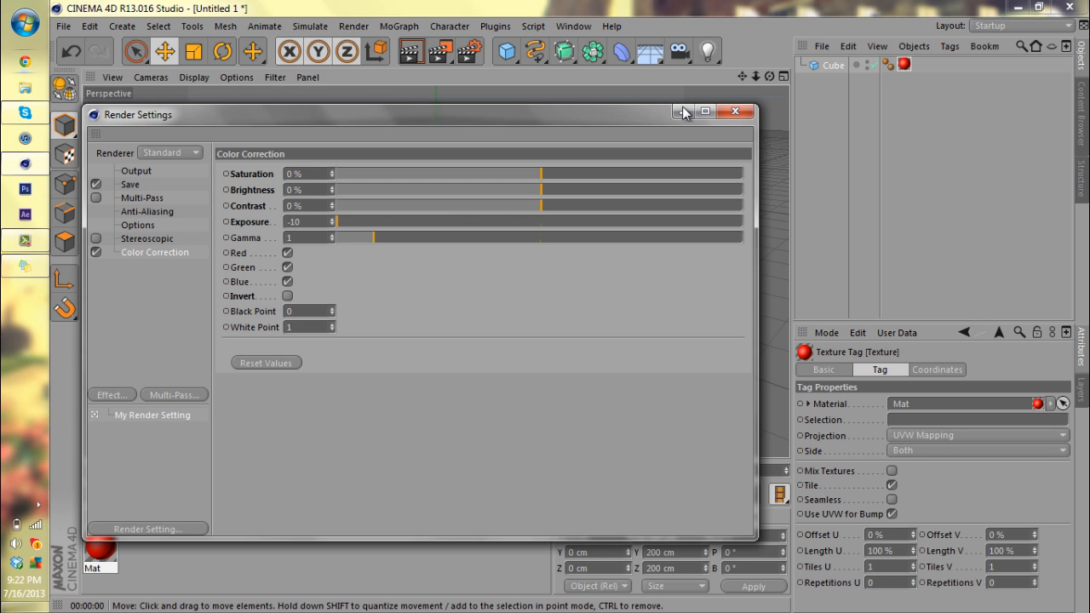
click(735, 112)
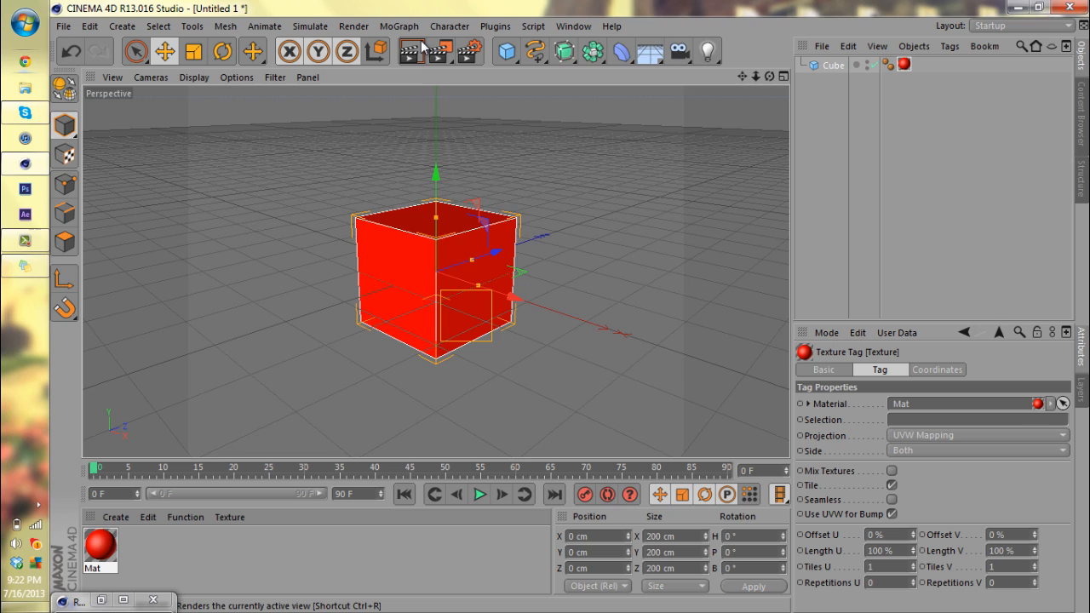
click(408, 51)
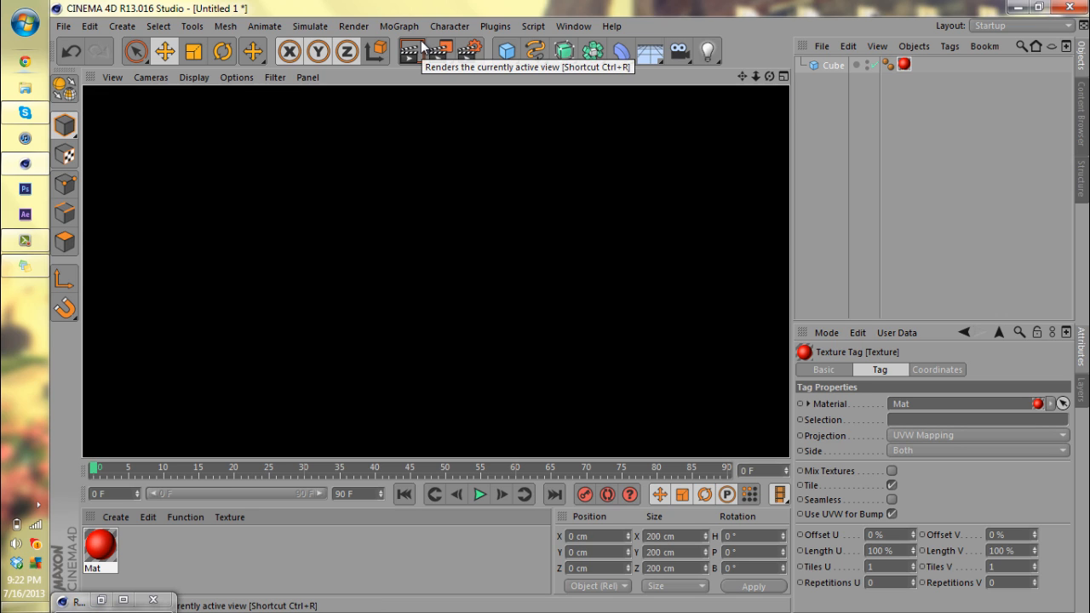
mouse_move(123, 588)
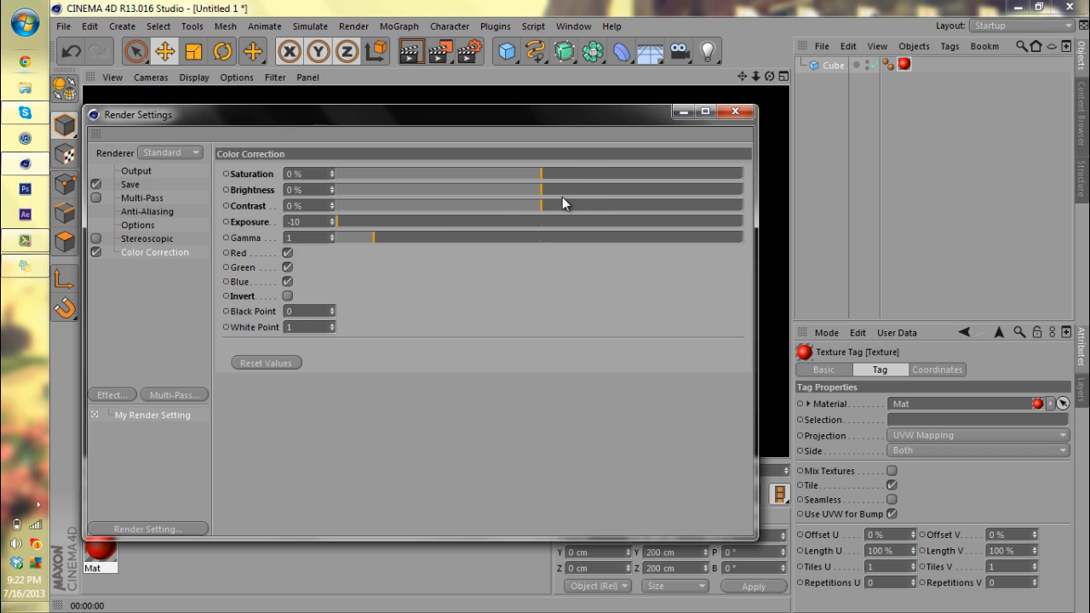
mouse_move(571, 203)
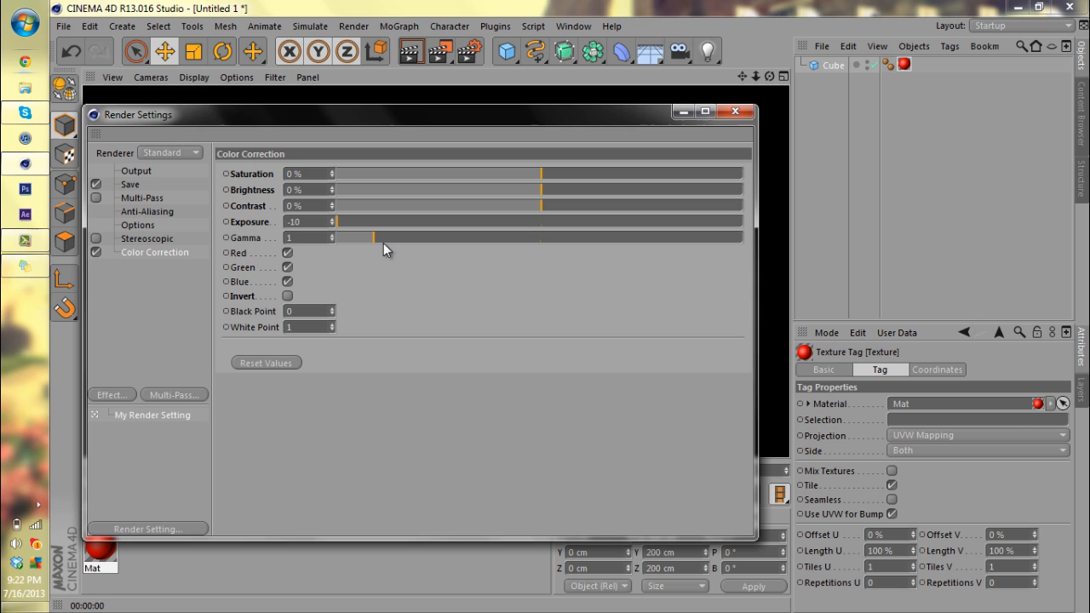
Raise gamma to about 5.5 and render a brighter, washed-out red cube
drag(349, 238, 392, 238)
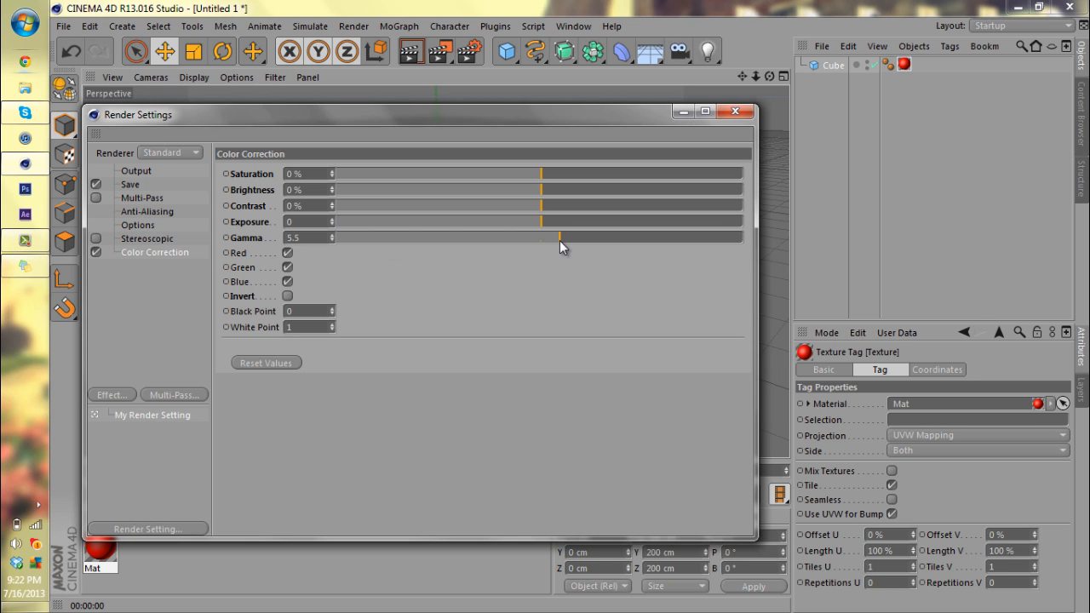
click(734, 112)
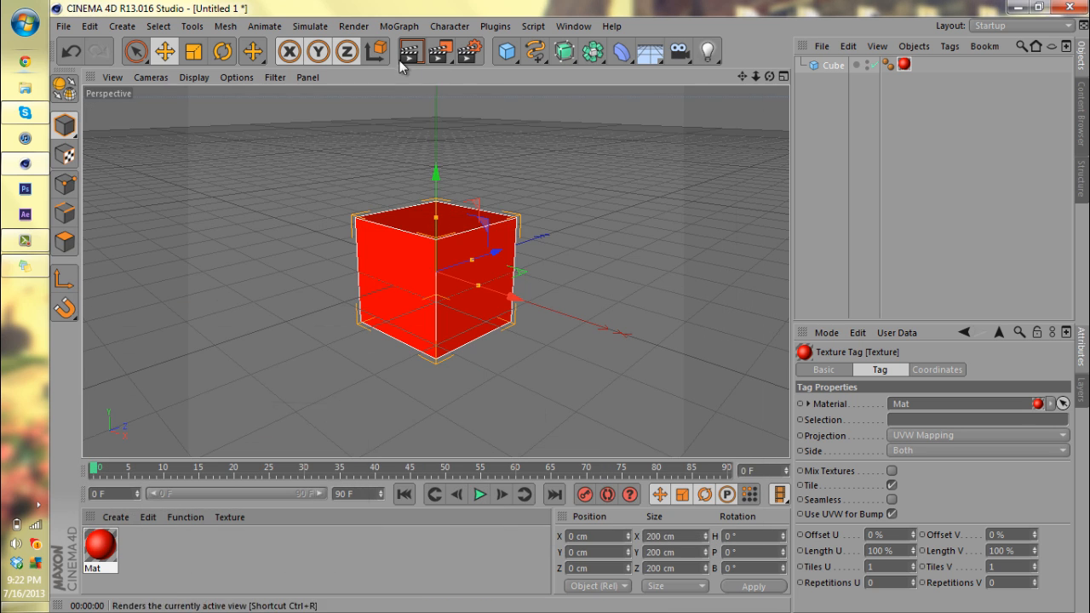
click(410, 51)
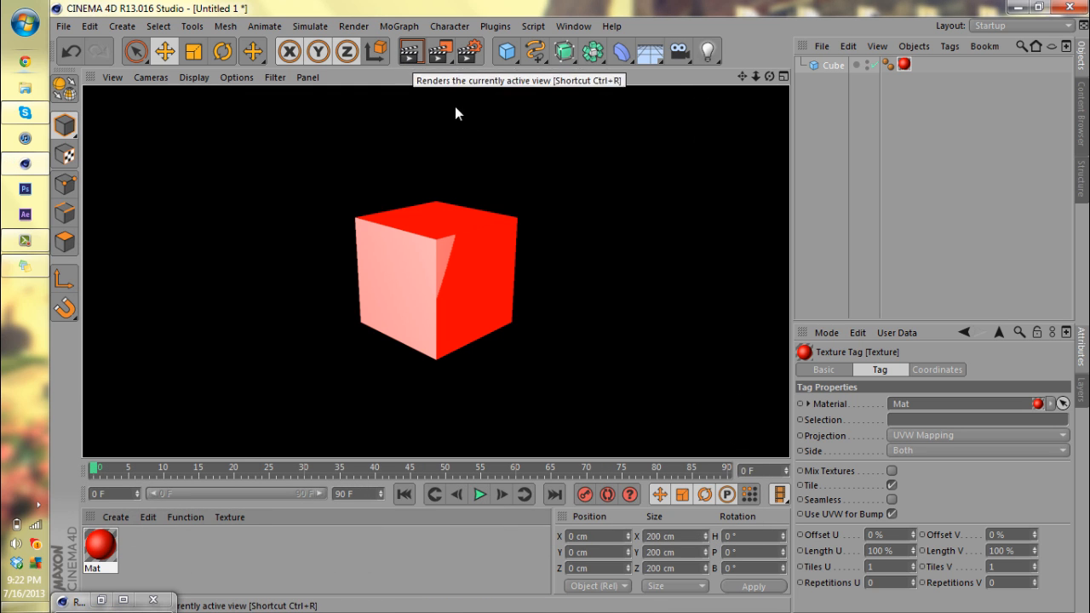
mouse_move(855, 150)
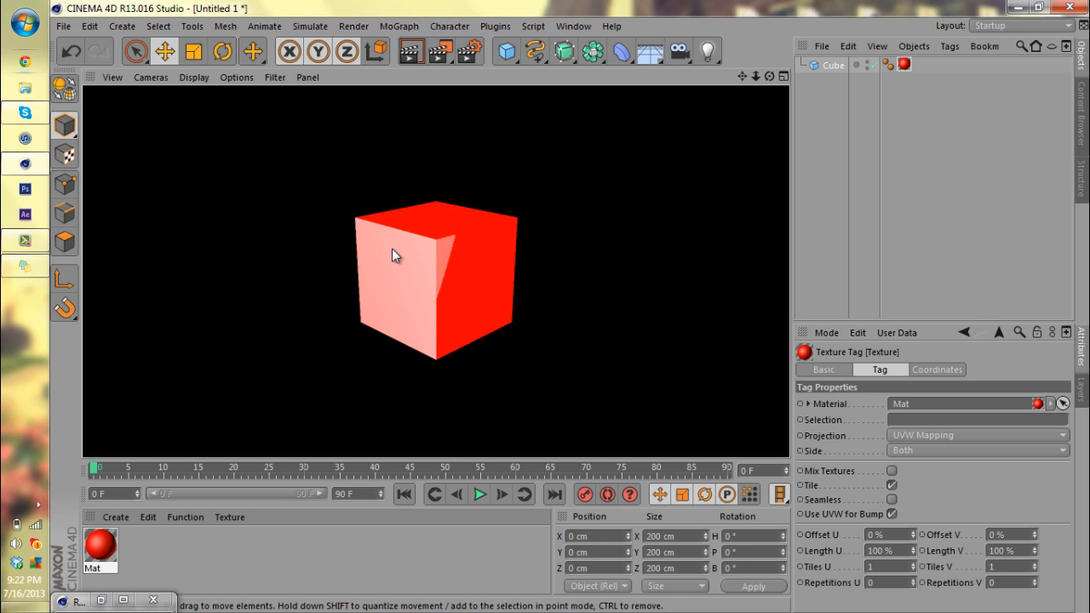
mouse_move(430, 274)
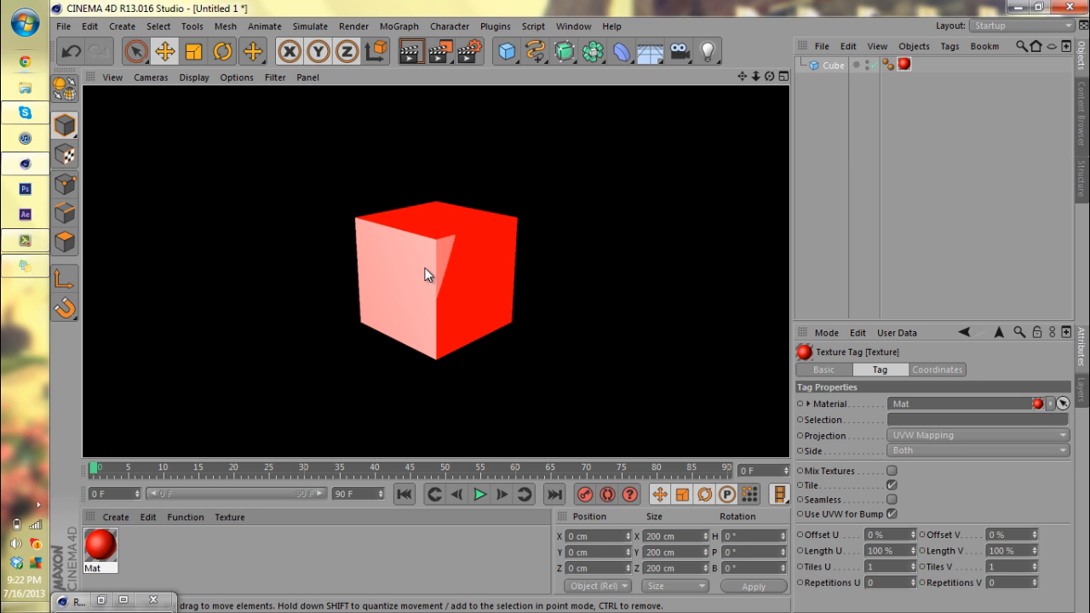
mouse_move(382, 307)
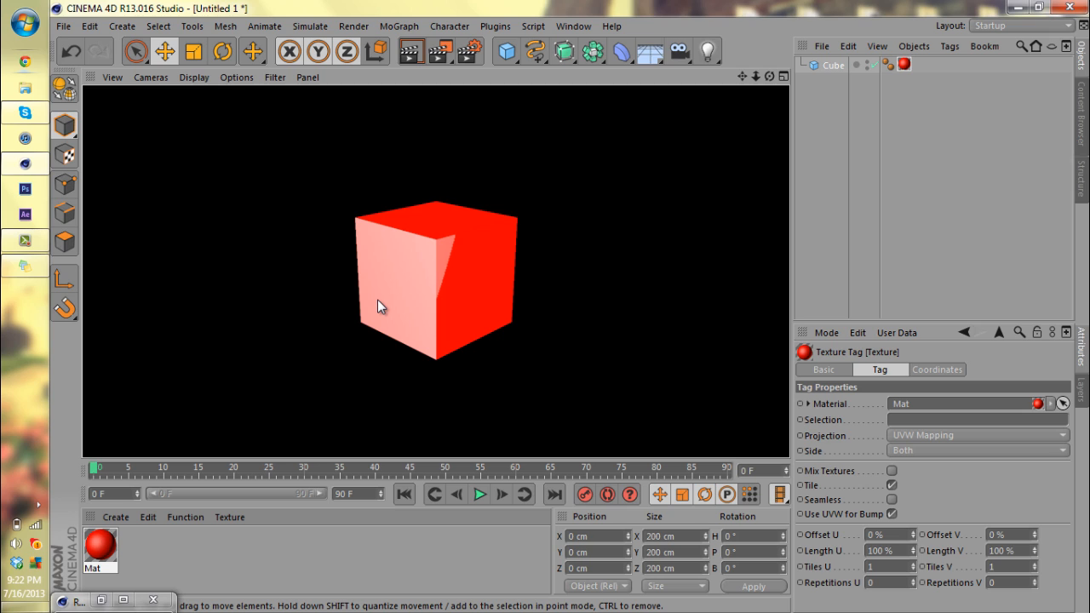
mouse_move(497, 324)
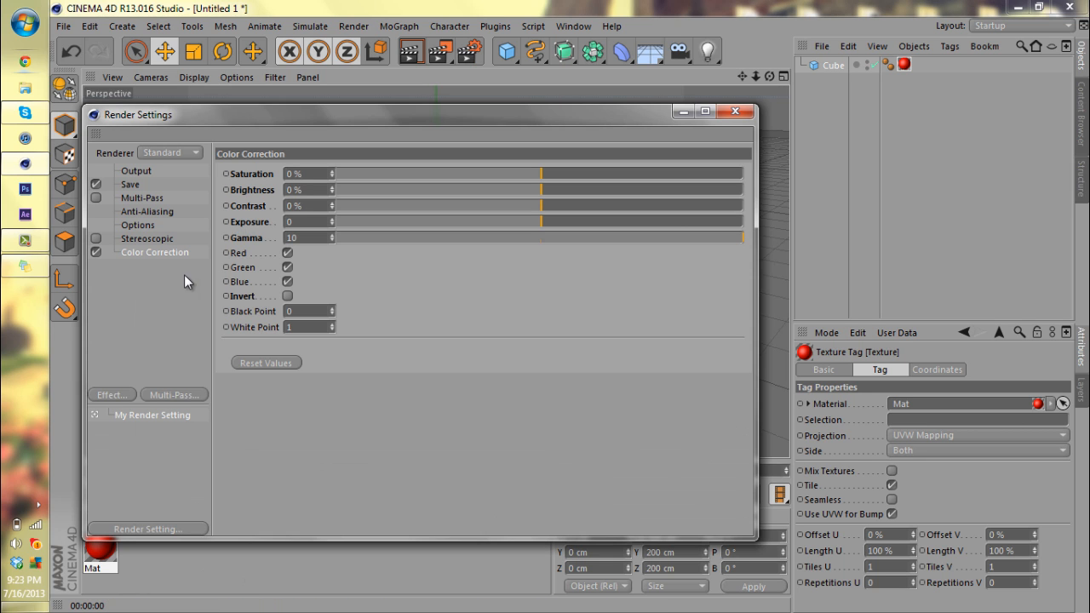
Reset gamma and all Color Correction values to defaults and close the settings
click(266, 361)
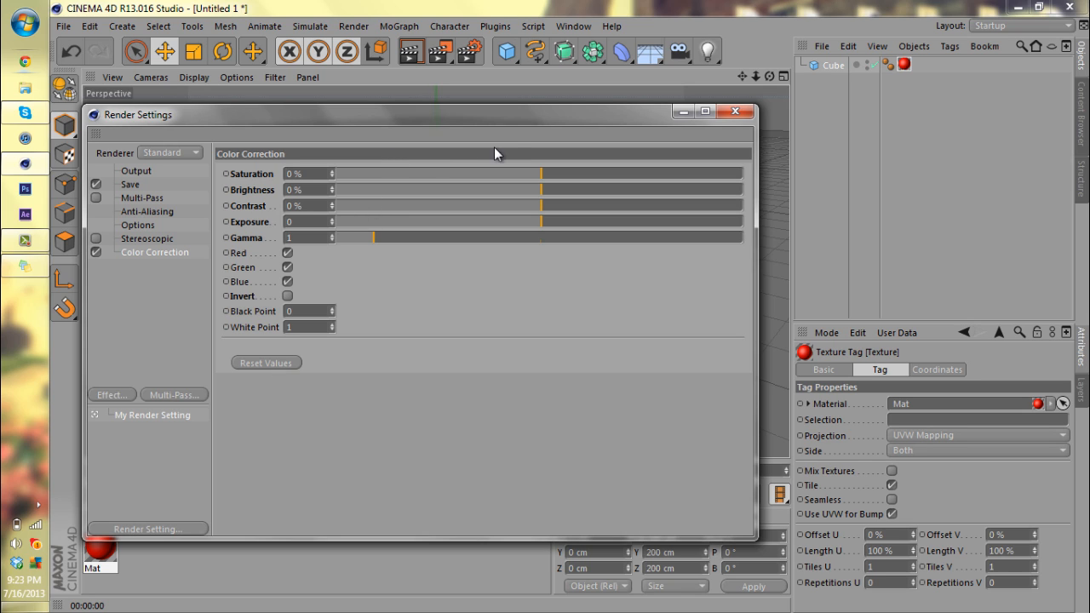
mouse_move(511, 148)
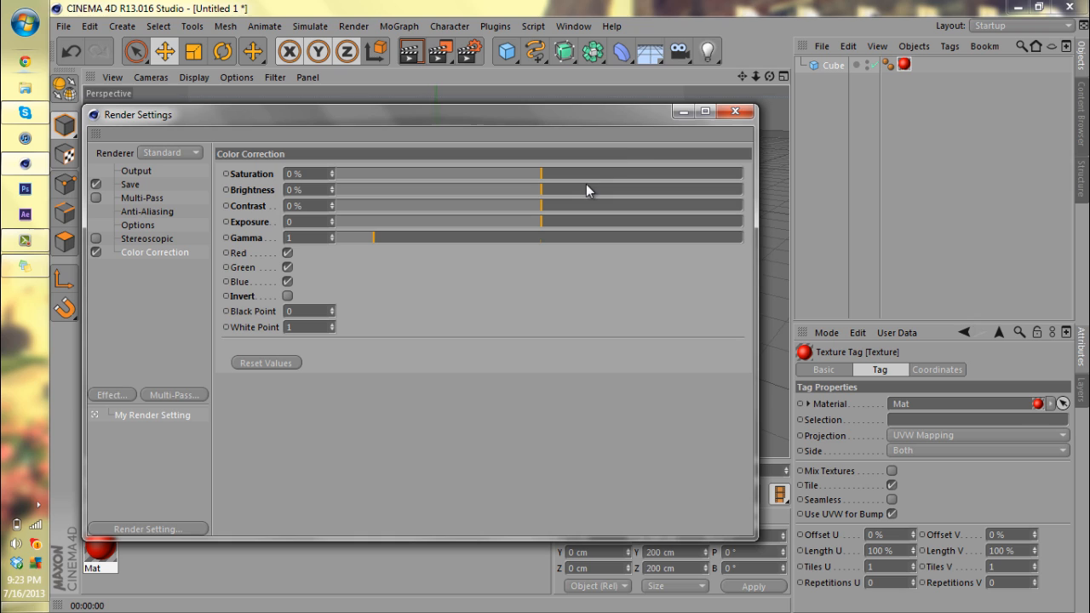
mouse_move(683, 112)
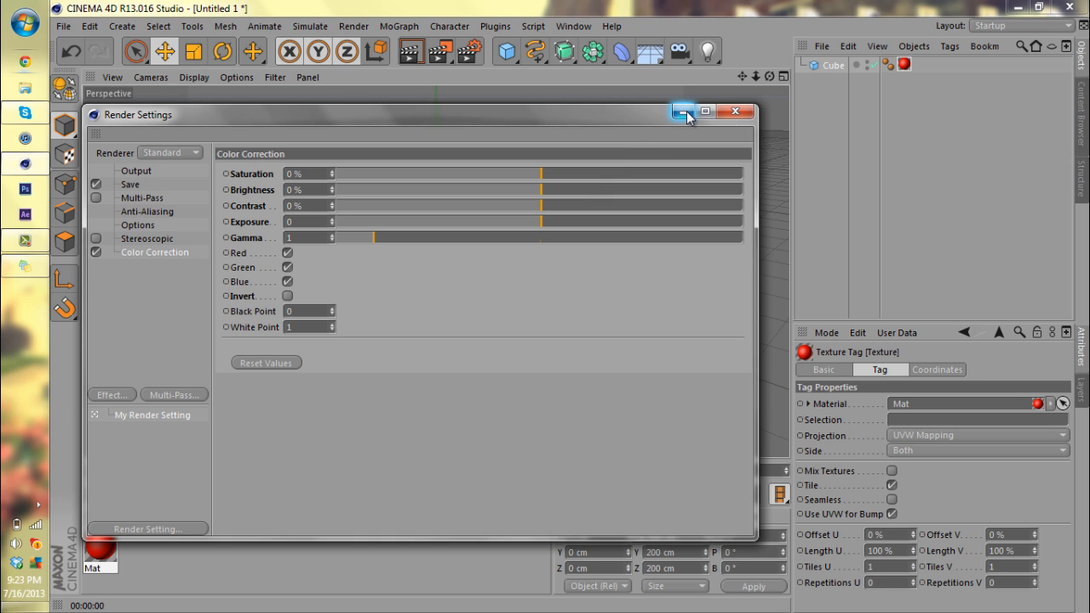
mouse_move(426, 88)
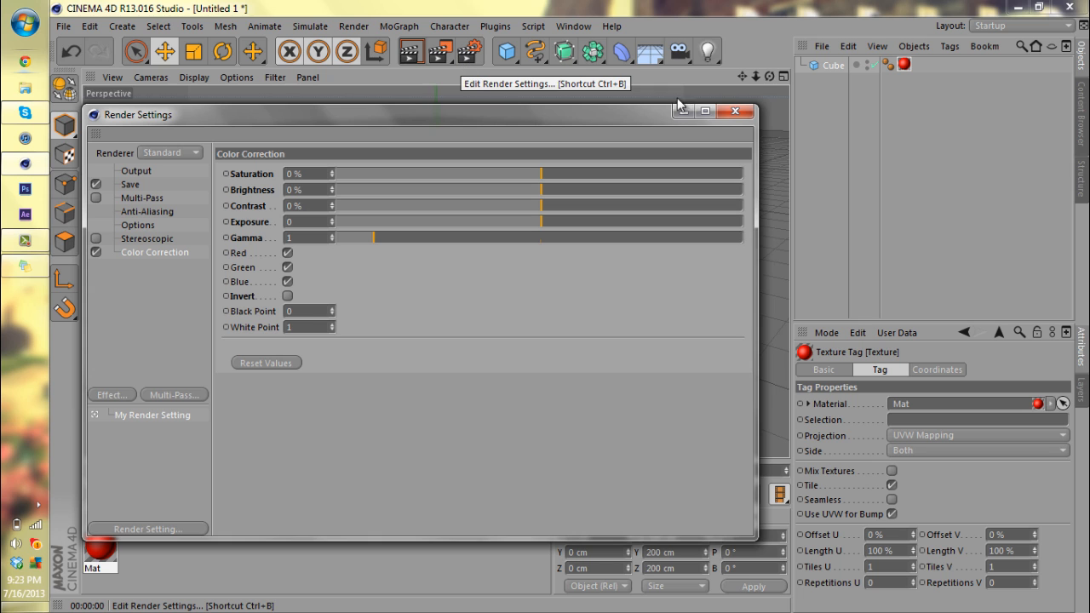
click(736, 113)
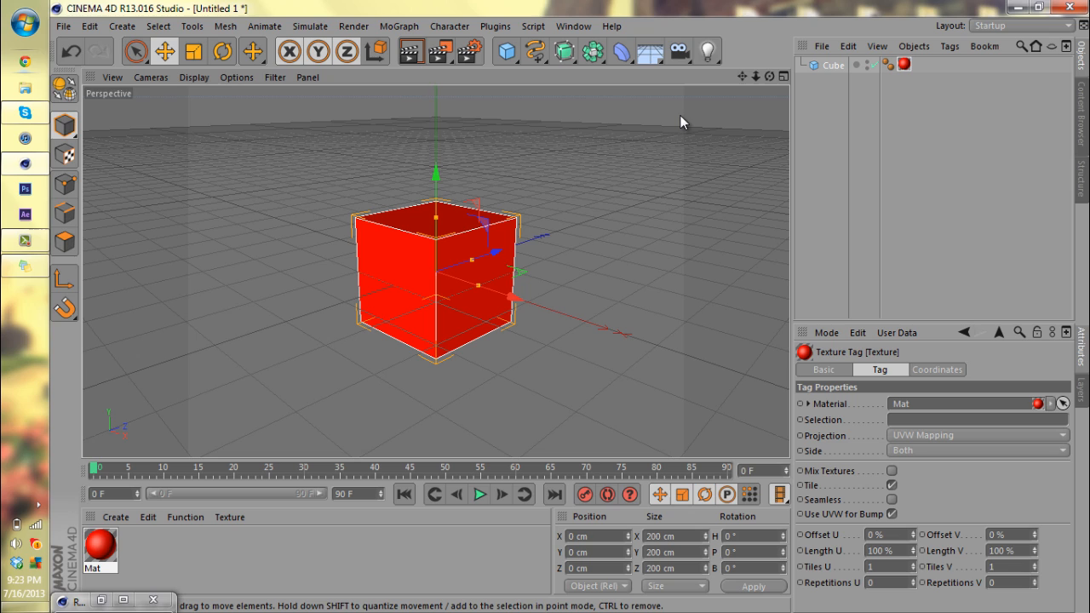
mouse_move(449, 216)
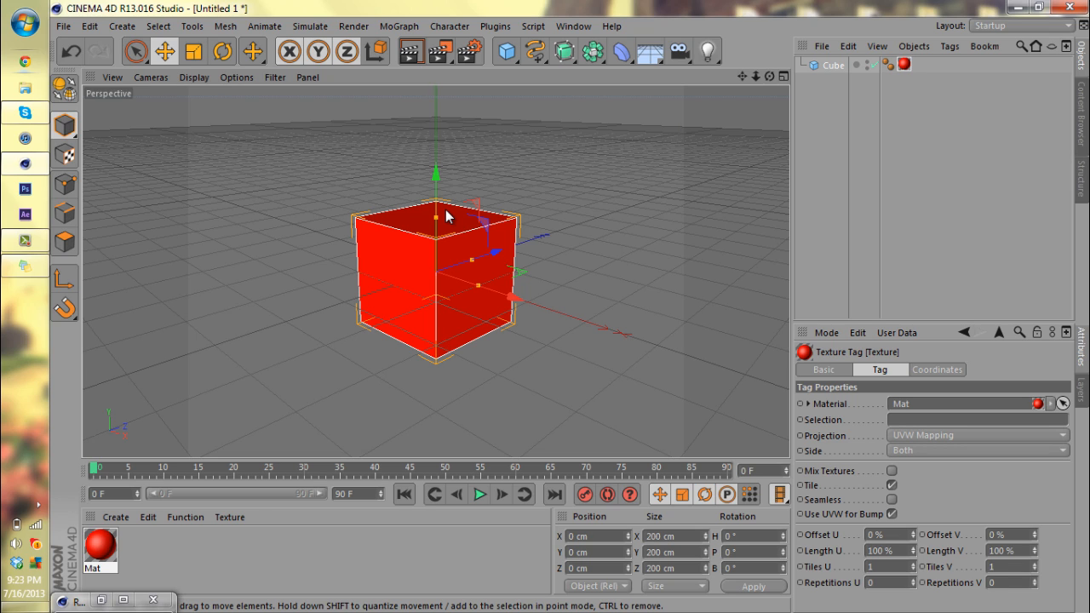
mouse_move(665, 139)
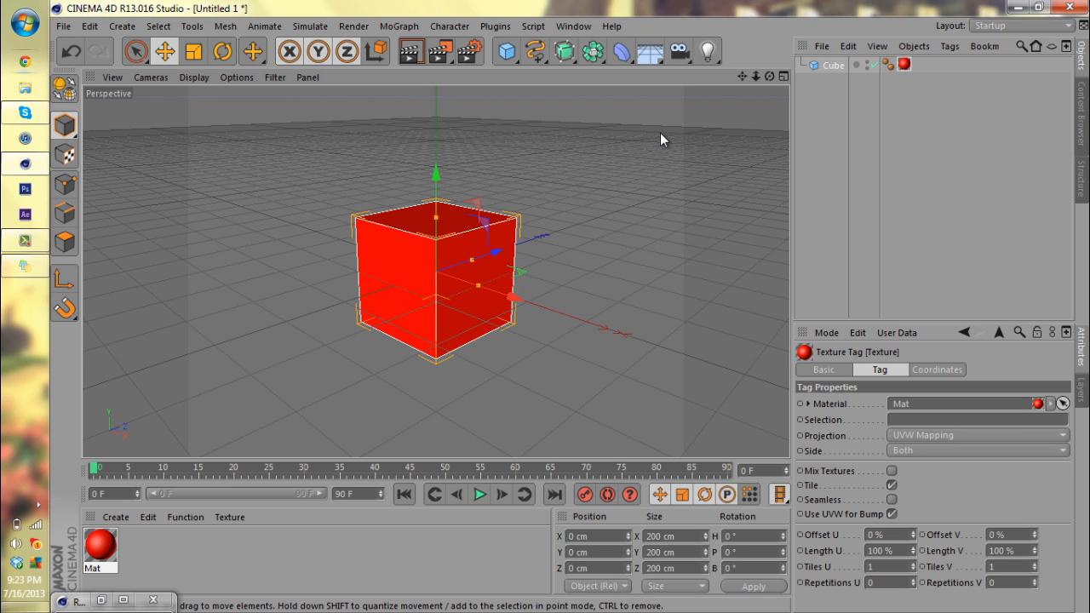
mouse_move(569, 116)
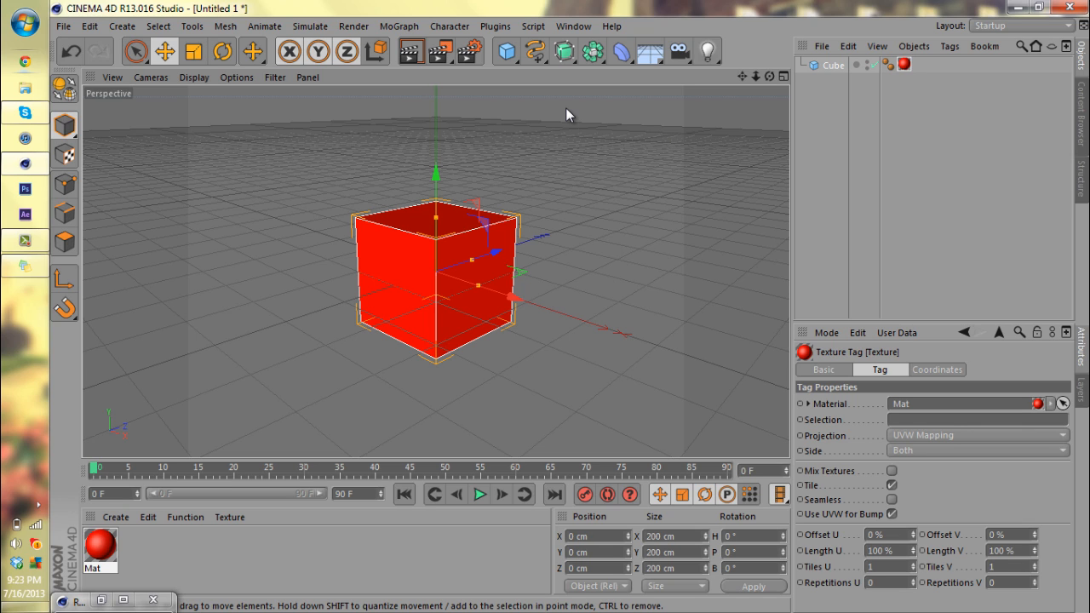
mouse_move(20, 252)
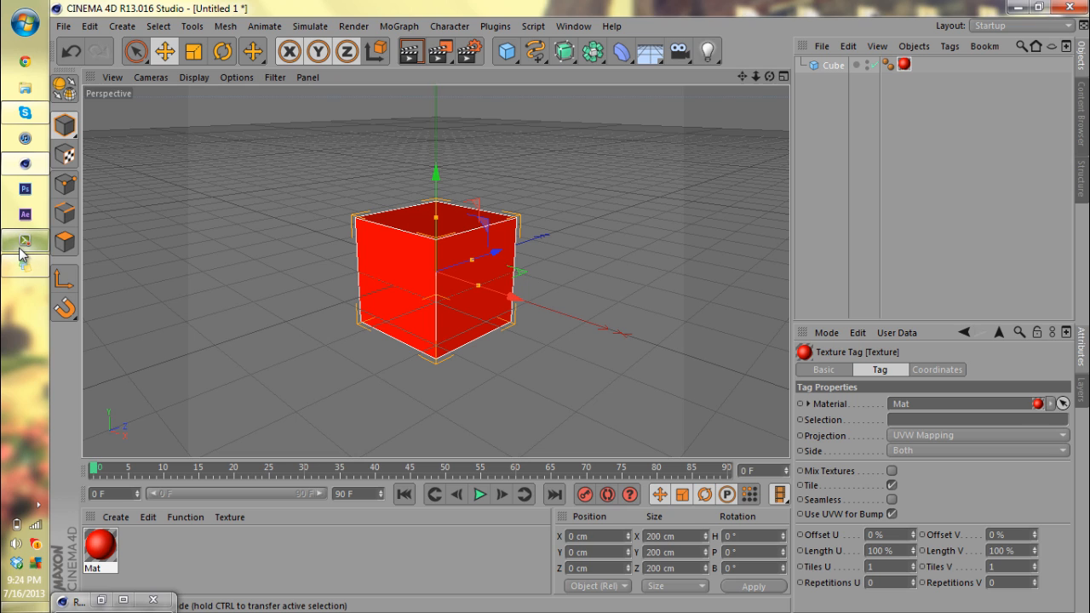